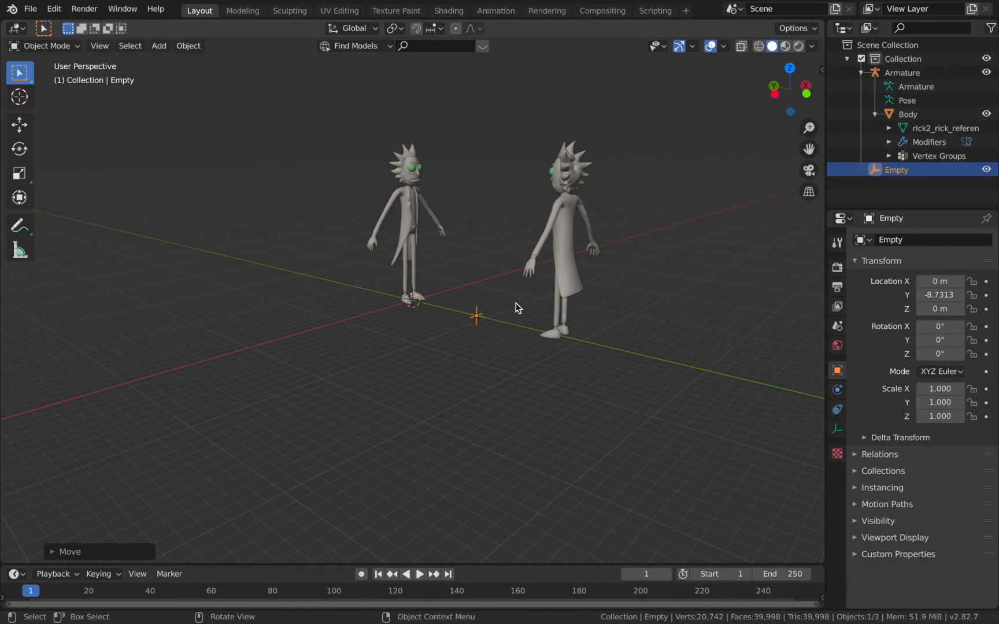
mouse_move(96, 152)
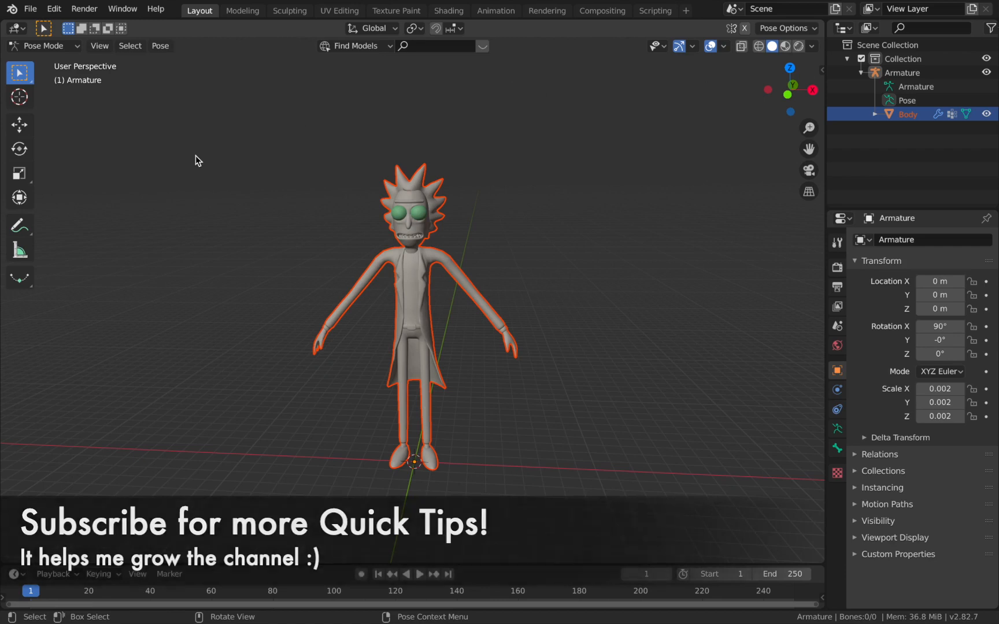
mouse_move(320, 205)
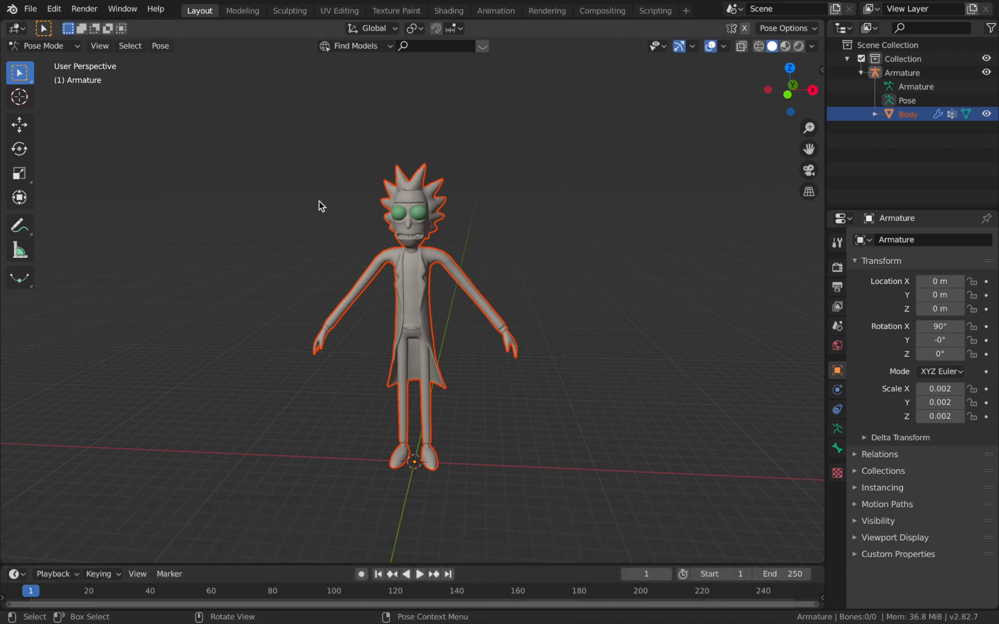
mouse_move(167, 413)
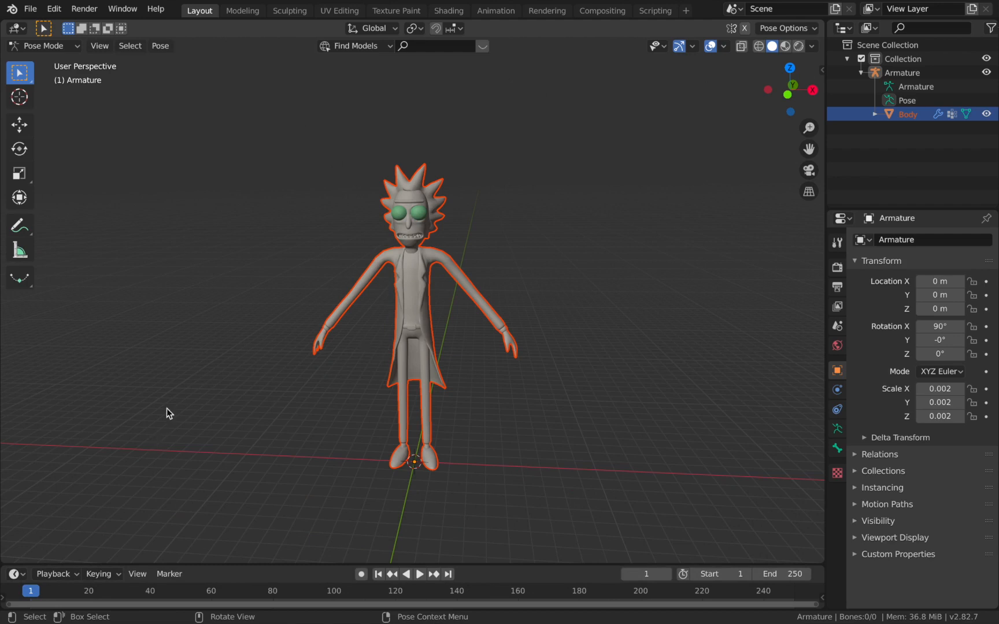
mouse_move(283, 257)
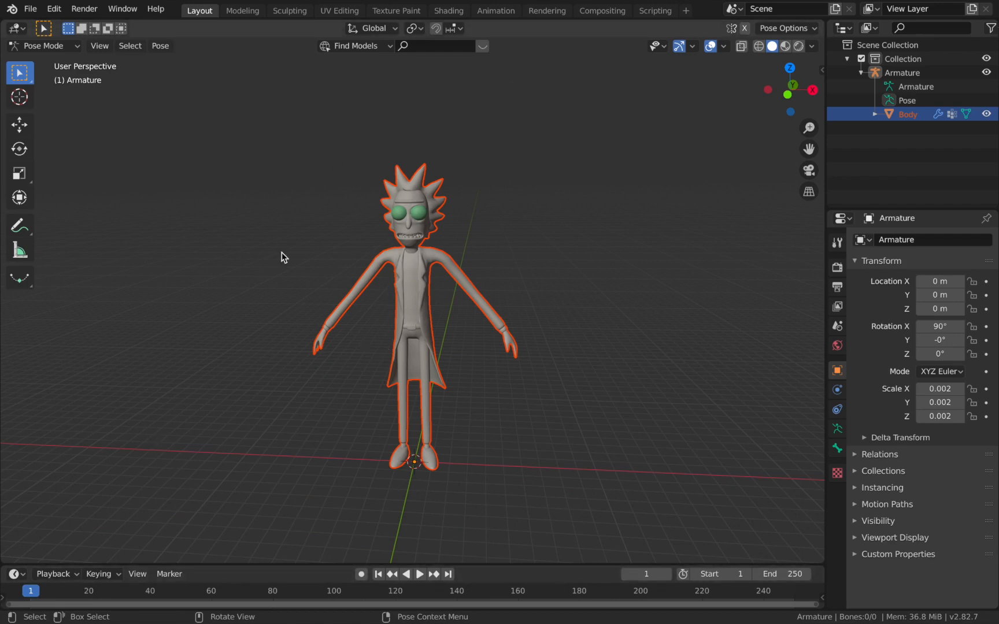
mouse_move(312, 214)
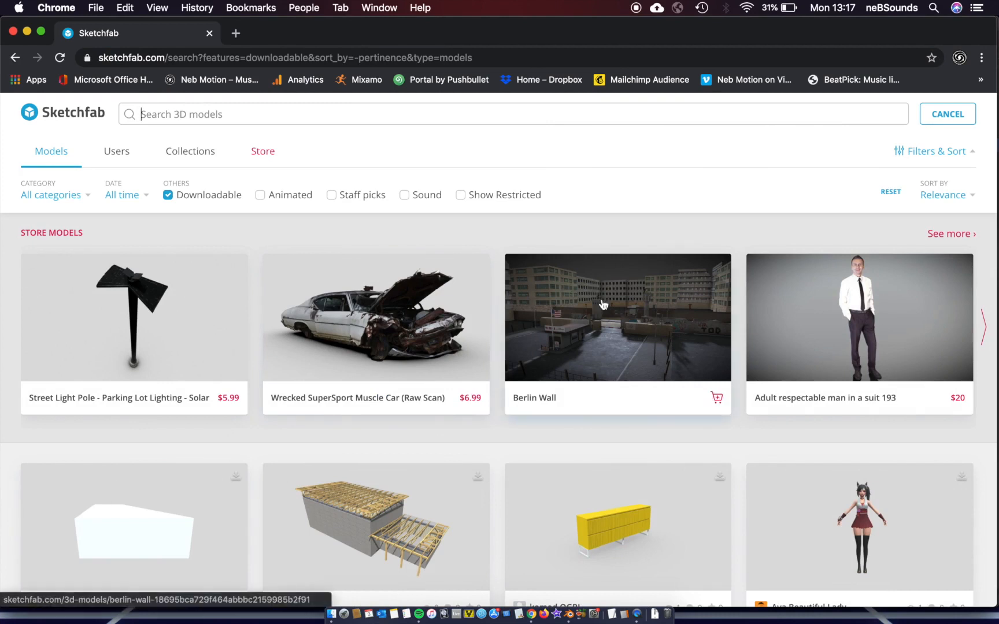
Step: Search Sketchfab for 'rick' and scroll through the downloadable Rick and Morty models
type("r")
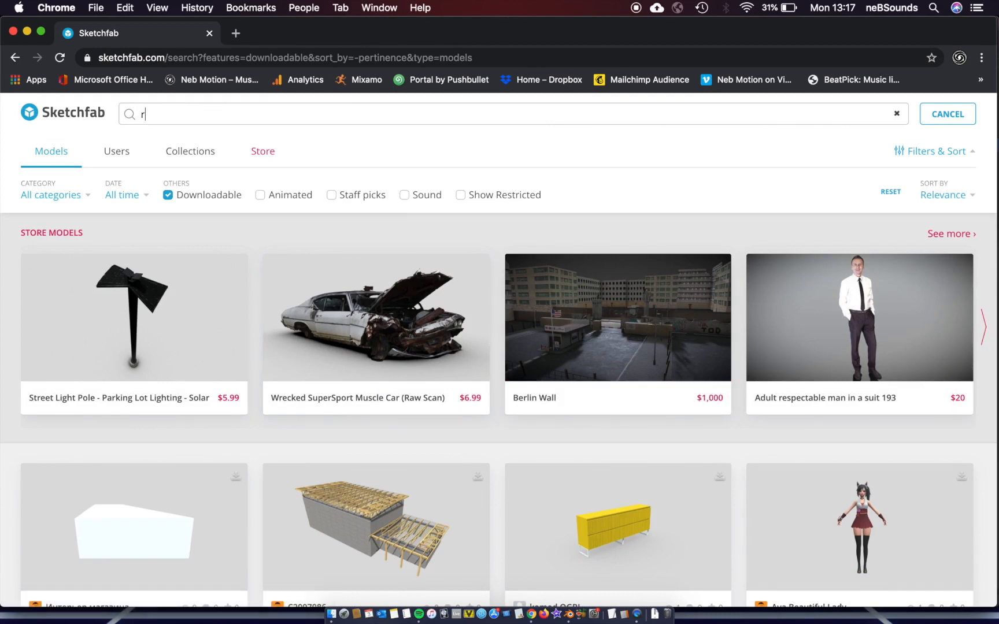
type("ick")
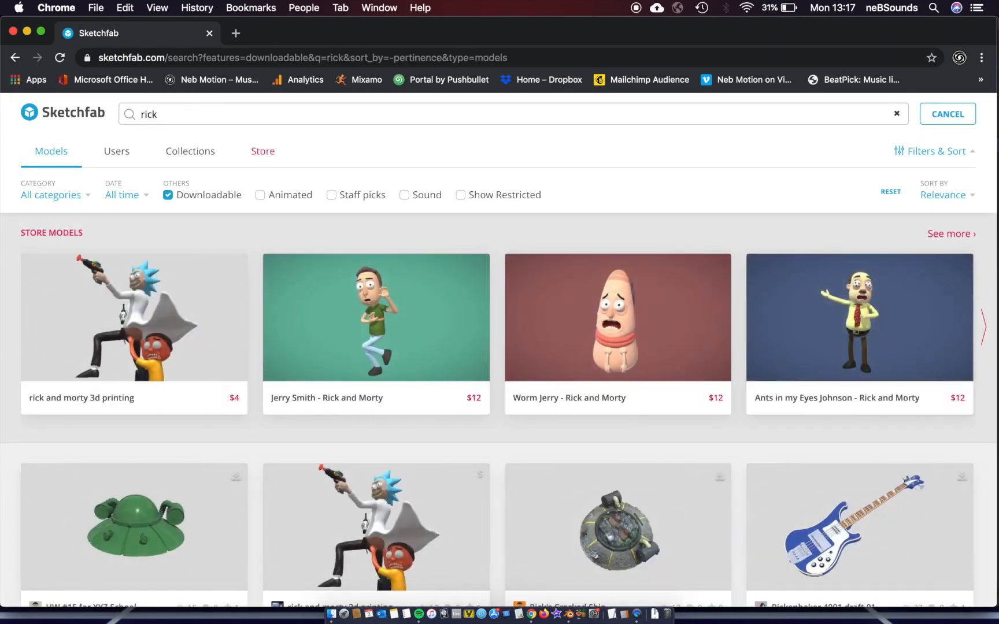
scroll("down", 3)
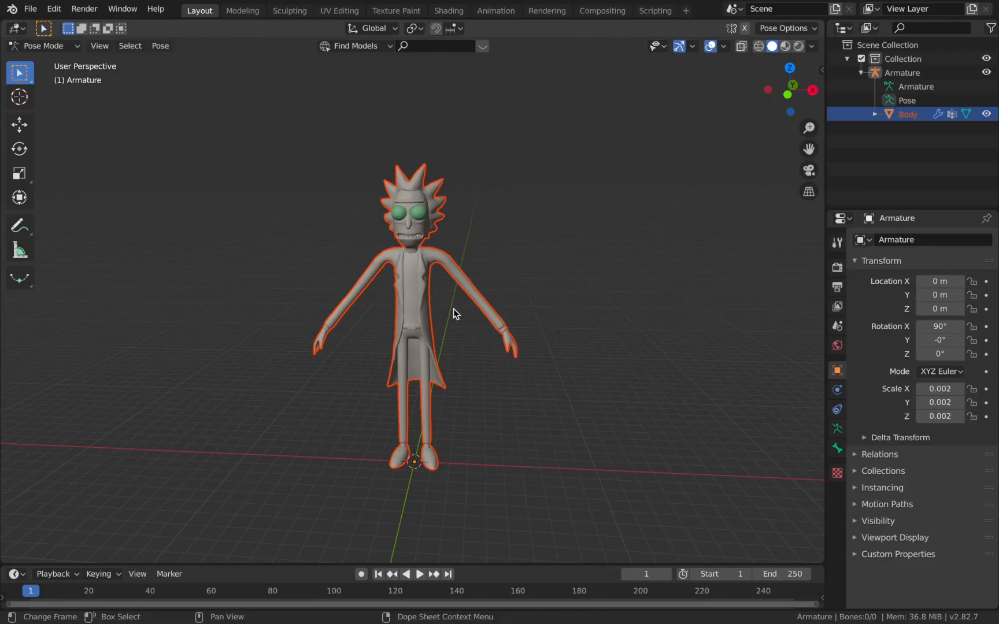
mouse_move(414, 531)
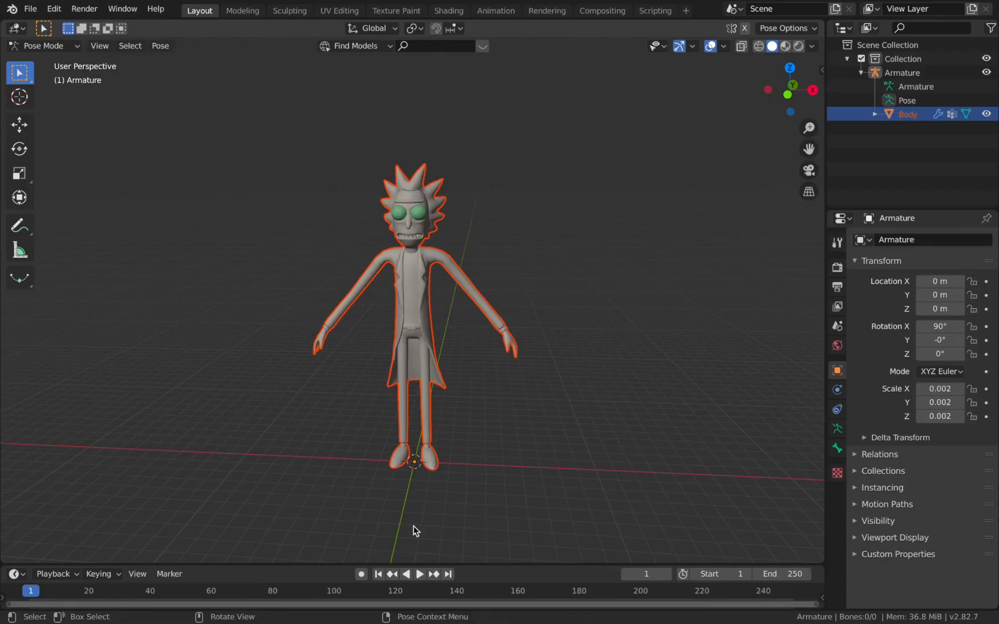
mouse_move(348, 472)
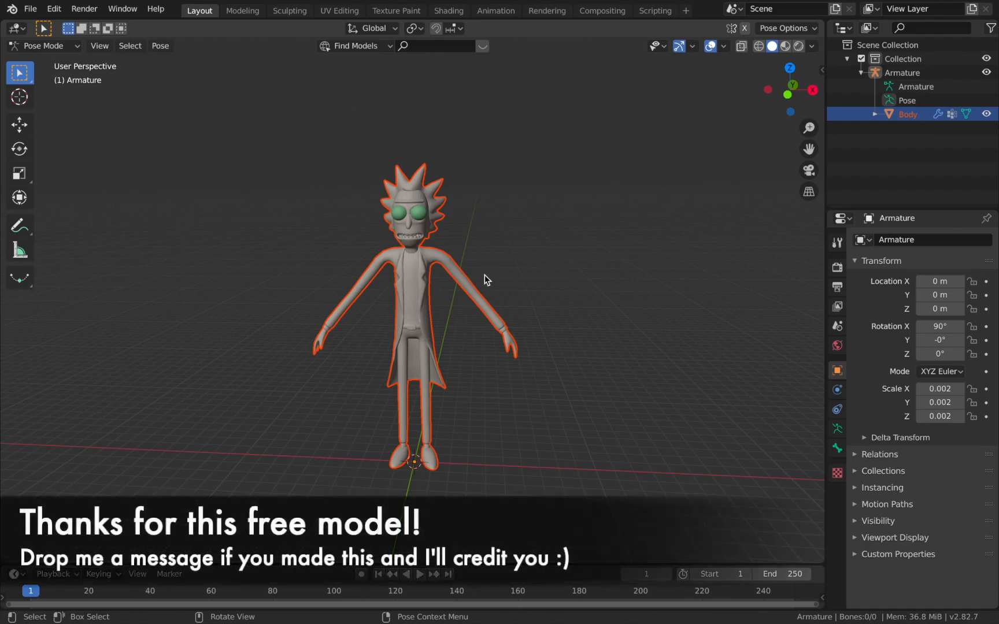
mouse_move(409, 103)
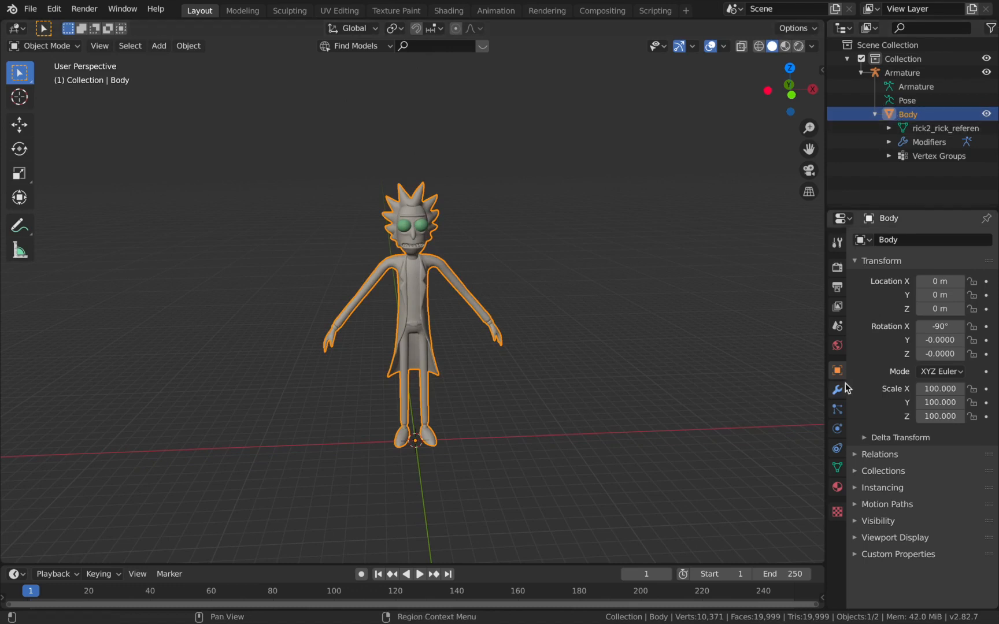
mouse_move(838, 390)
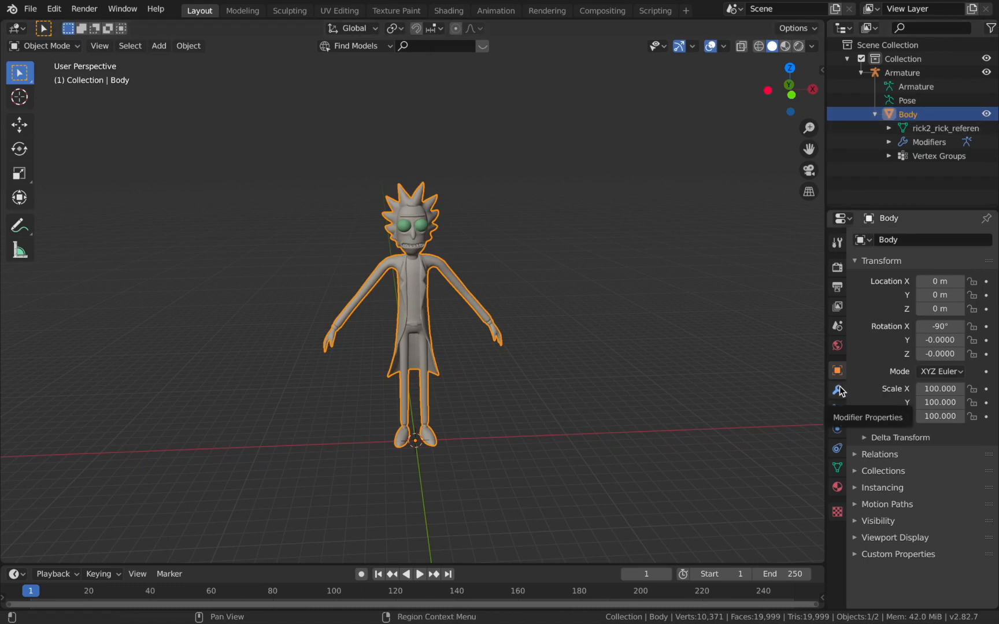
Step: Delete the Armature modifier from the Body mesh and list the modifiers available to add
left_click(835, 390)
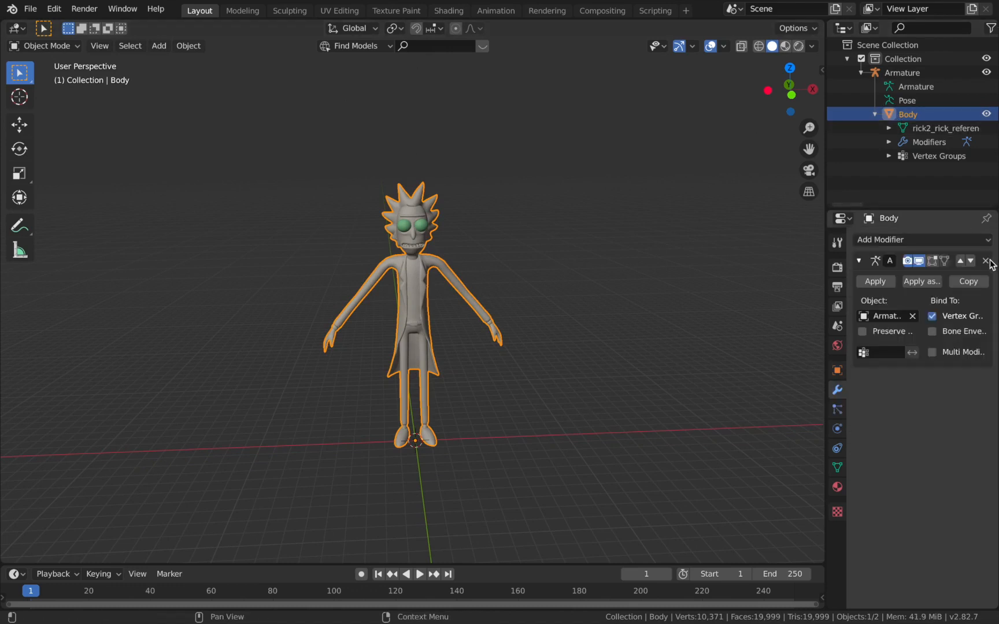
left_click(986, 260)
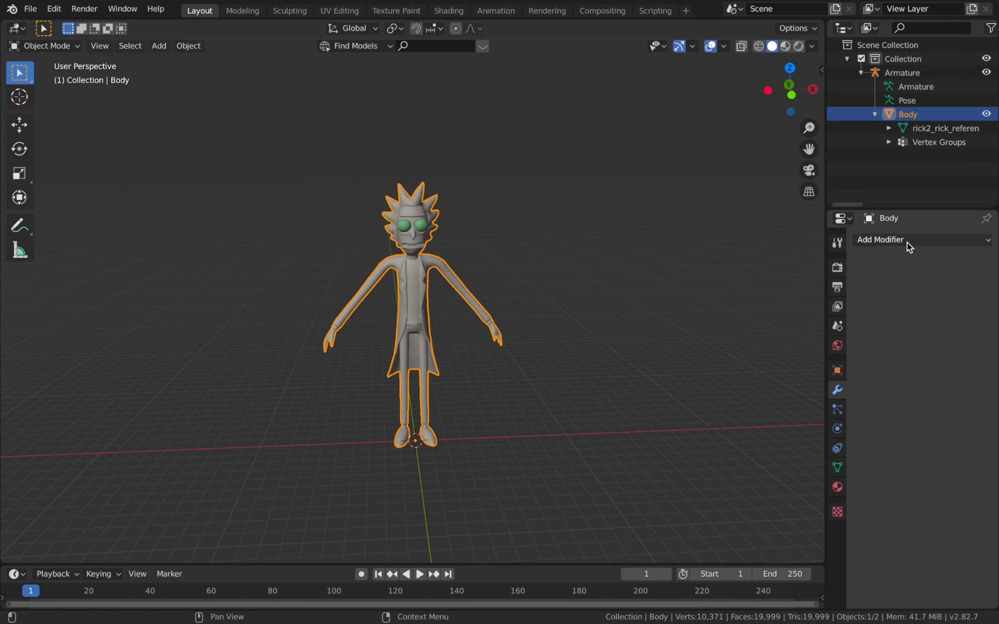
left_click(916, 239)
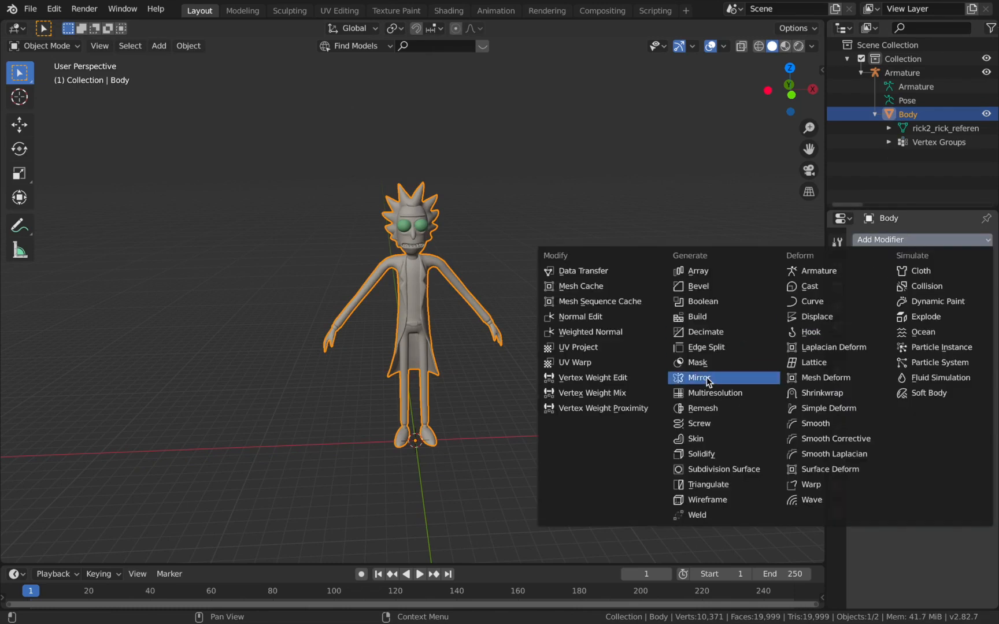
Step: Add a Mirror modifier to the body and enable mirroring on the X, Y and Z axes
left_click(698, 377)
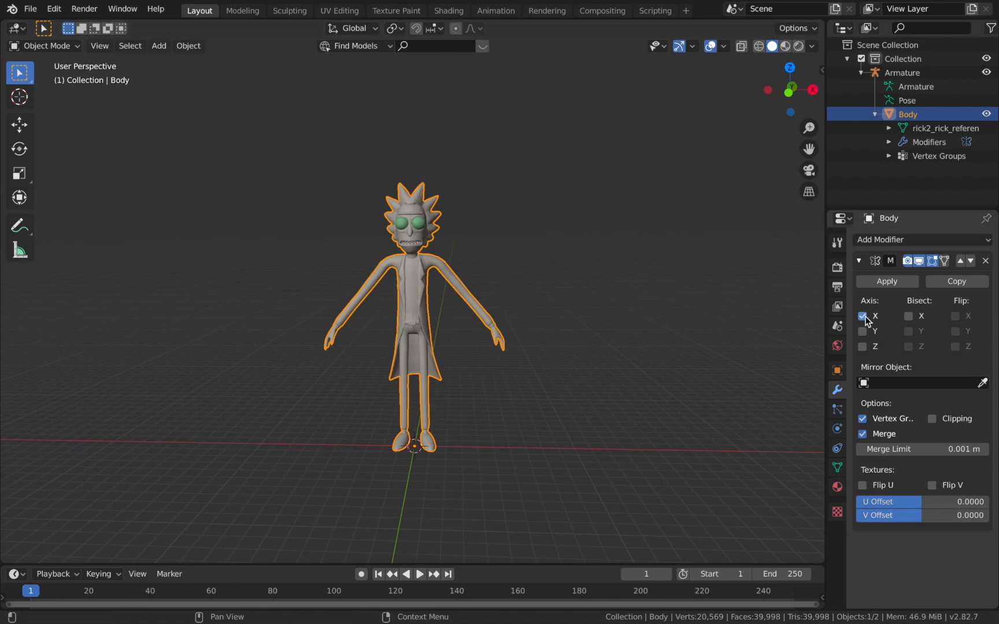
mouse_move(864, 317)
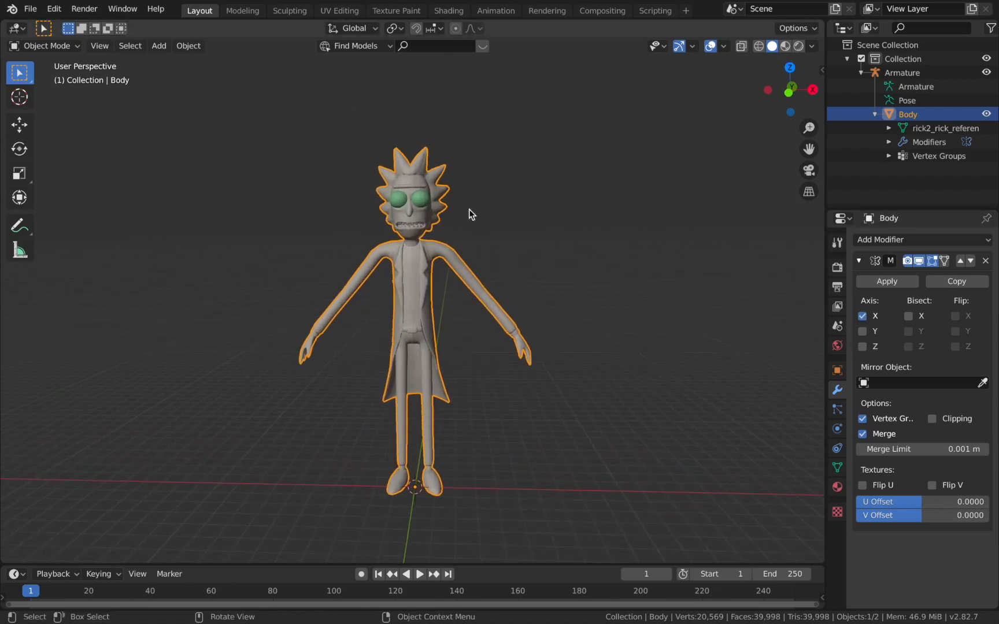
left_click(862, 316)
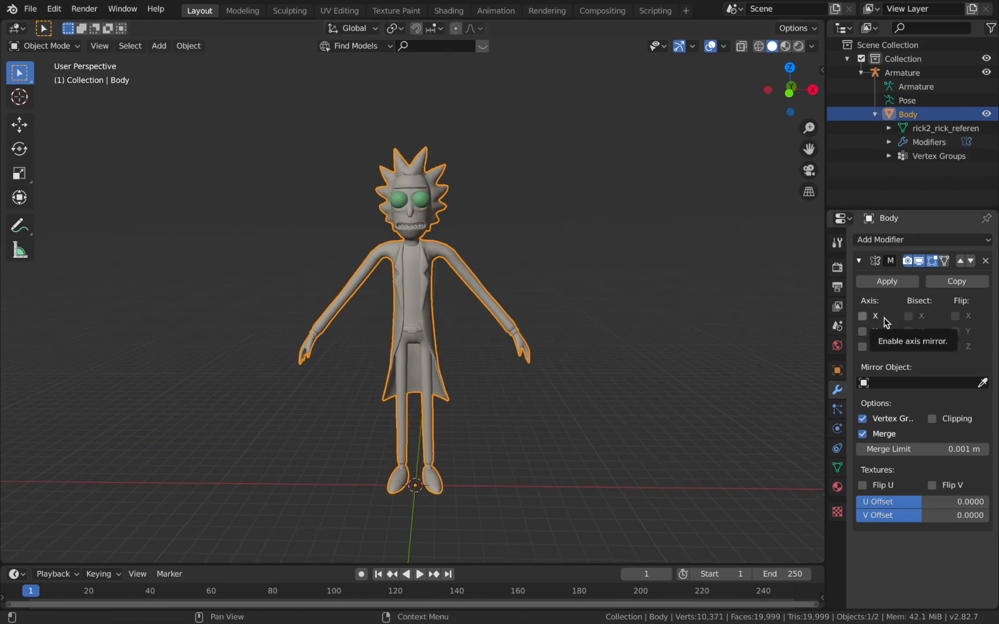
mouse_move(883, 324)
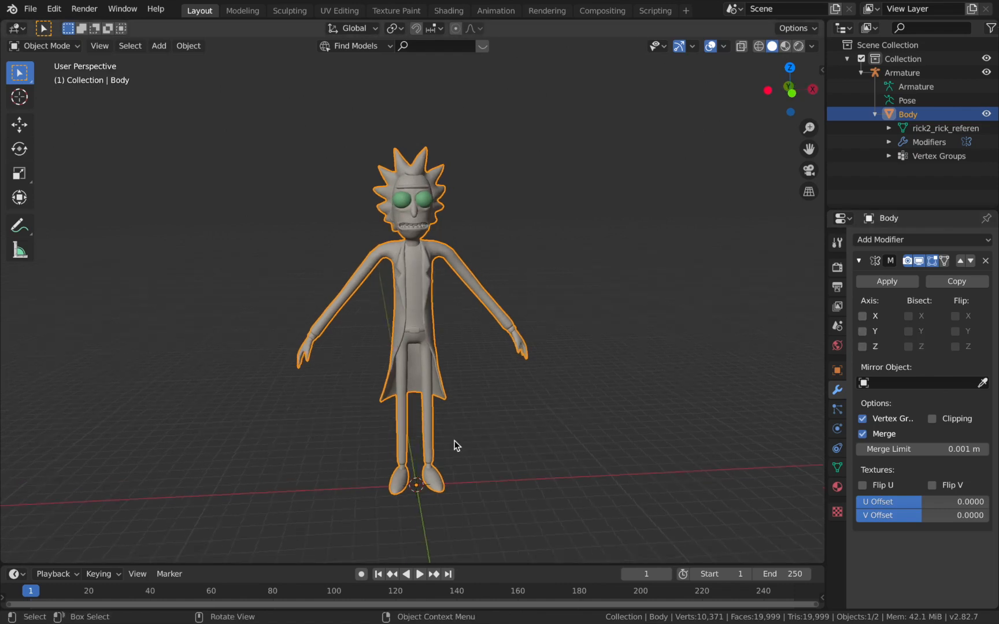
left_click(862, 315)
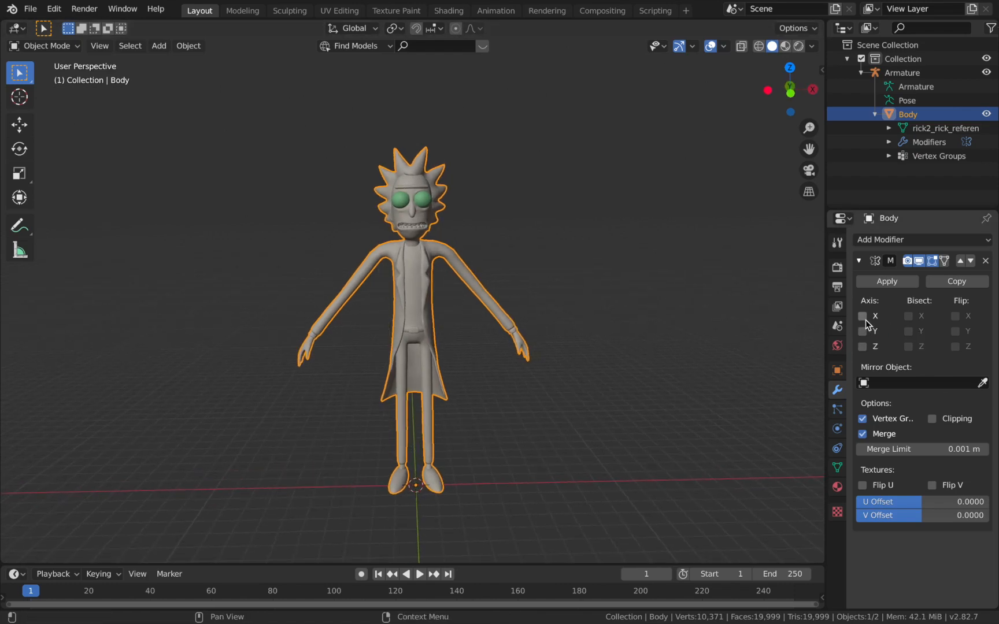
left_click(862, 315)
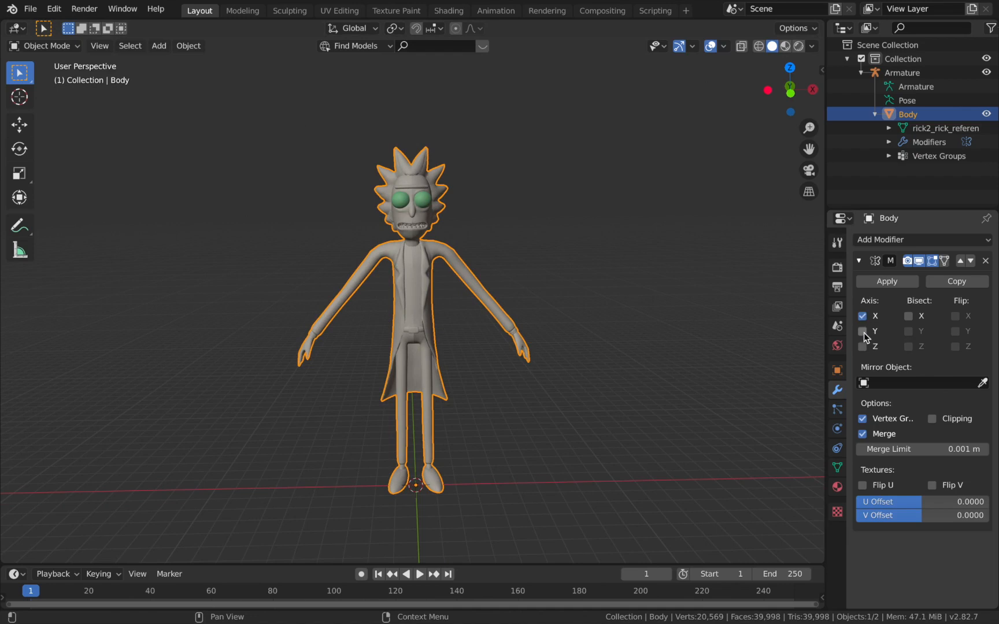
left_click(862, 331)
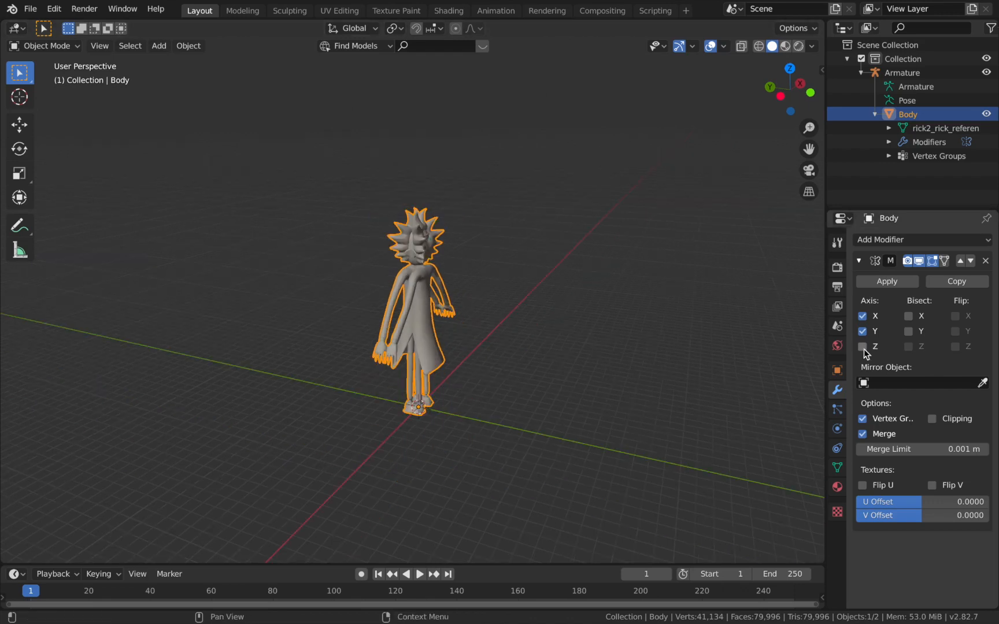
left_click(863, 346)
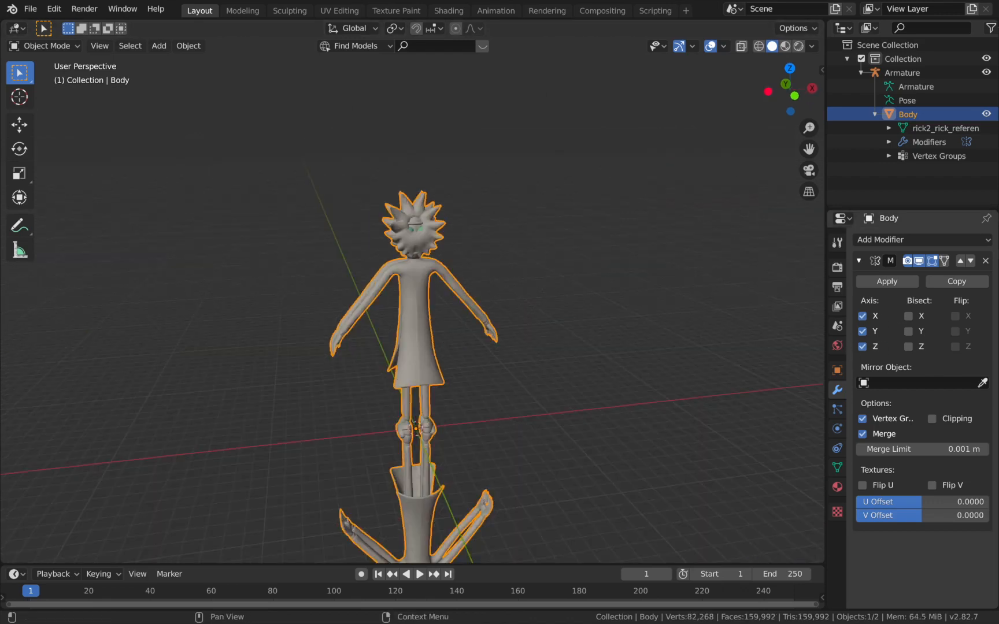
mouse_move(616, 370)
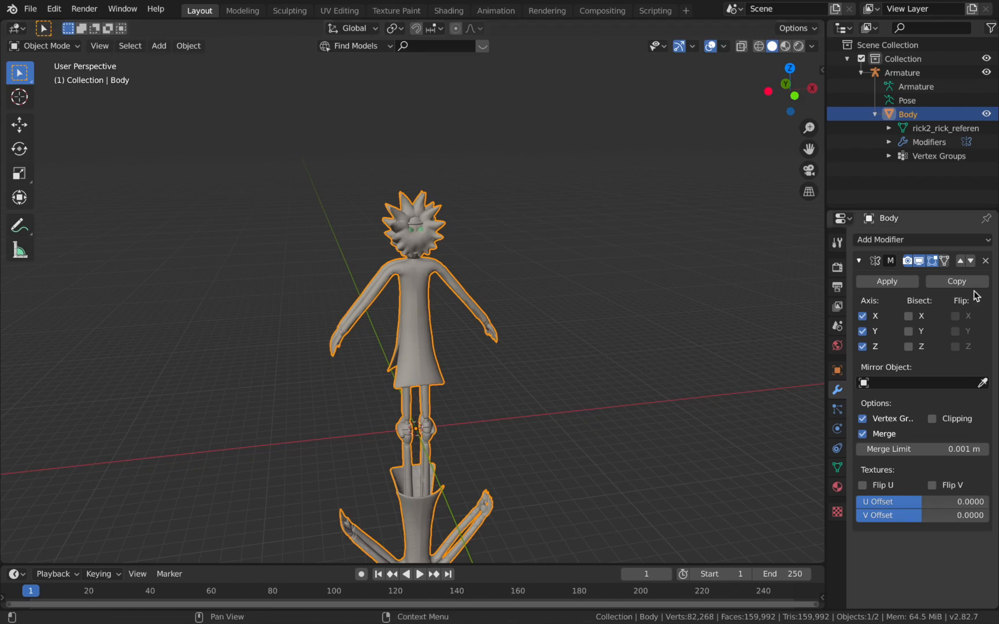
Step: Toggle the Mirror modifier's Bisect options on the X, Y and Z mirror planes
left_click(908, 316)
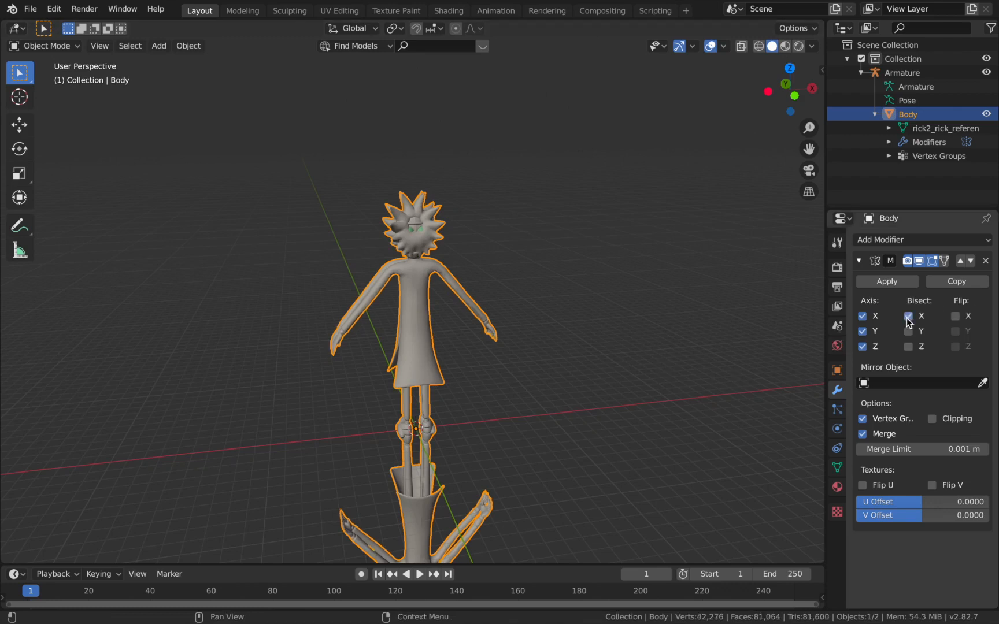
left_click(907, 315)
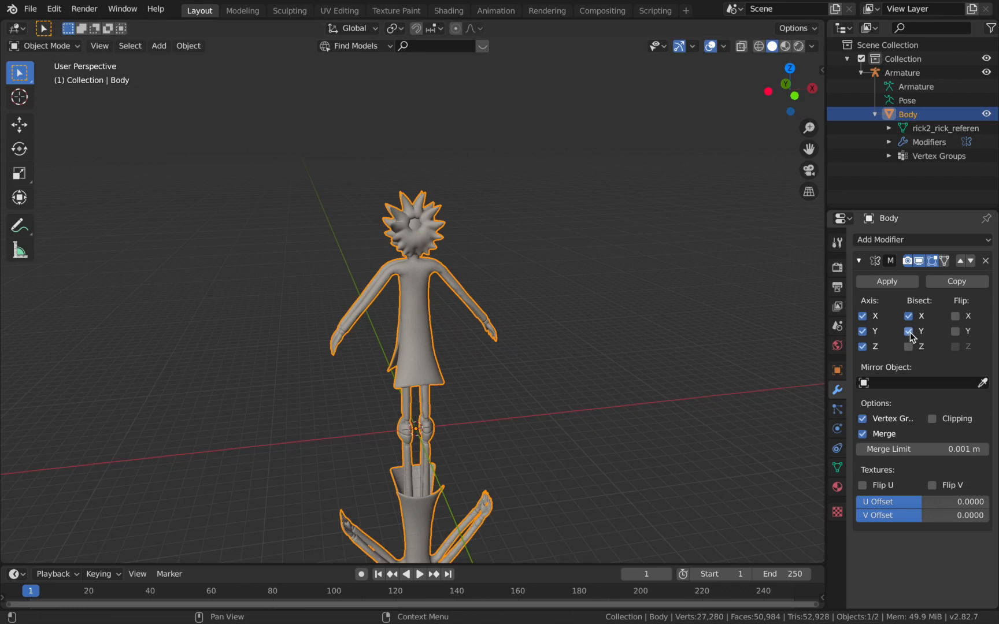
left_click(910, 330)
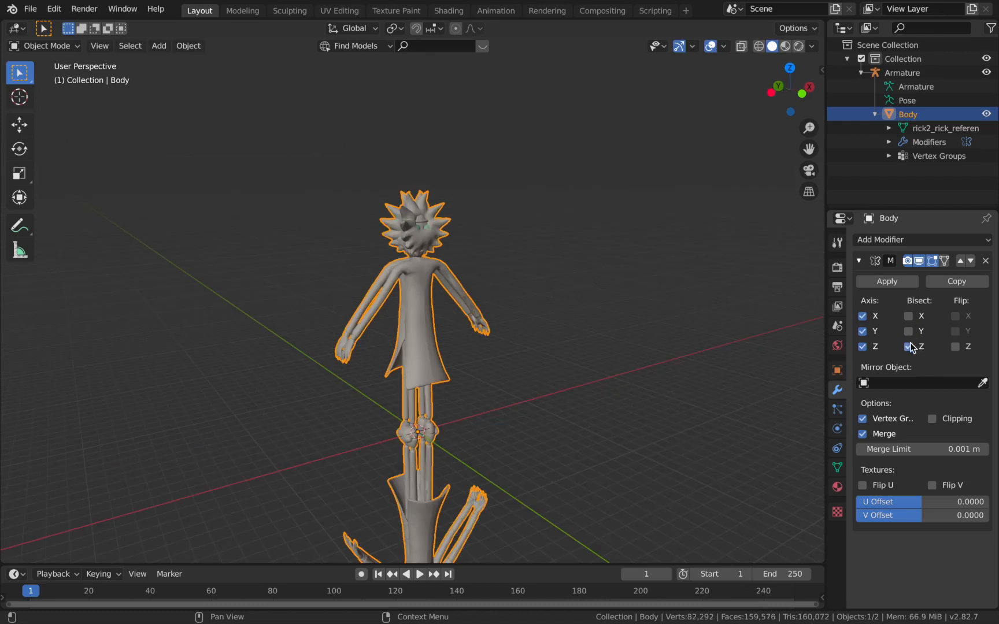
left_click(909, 316)
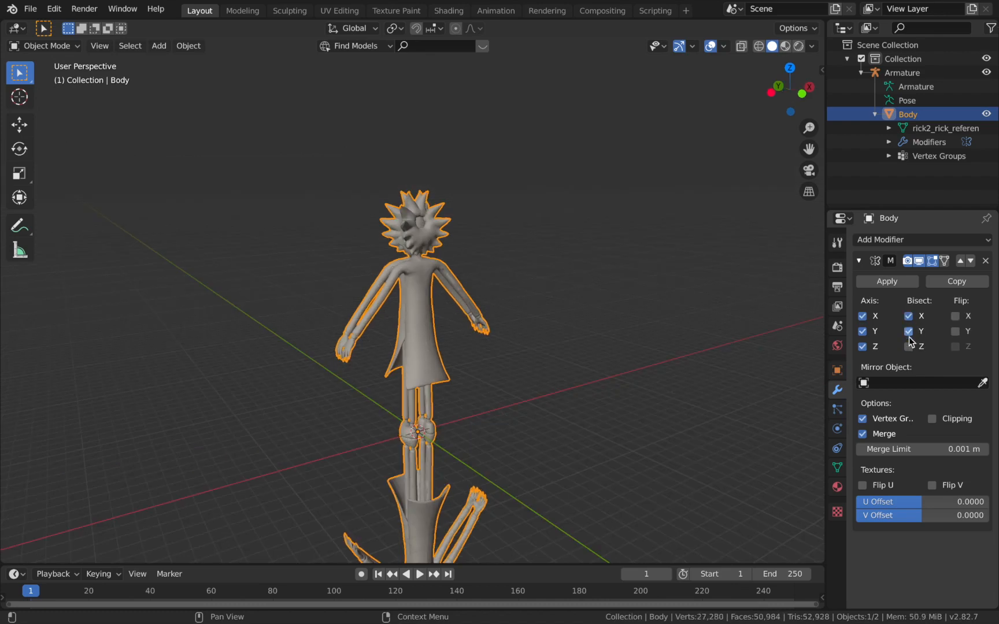
mouse_move(956, 316)
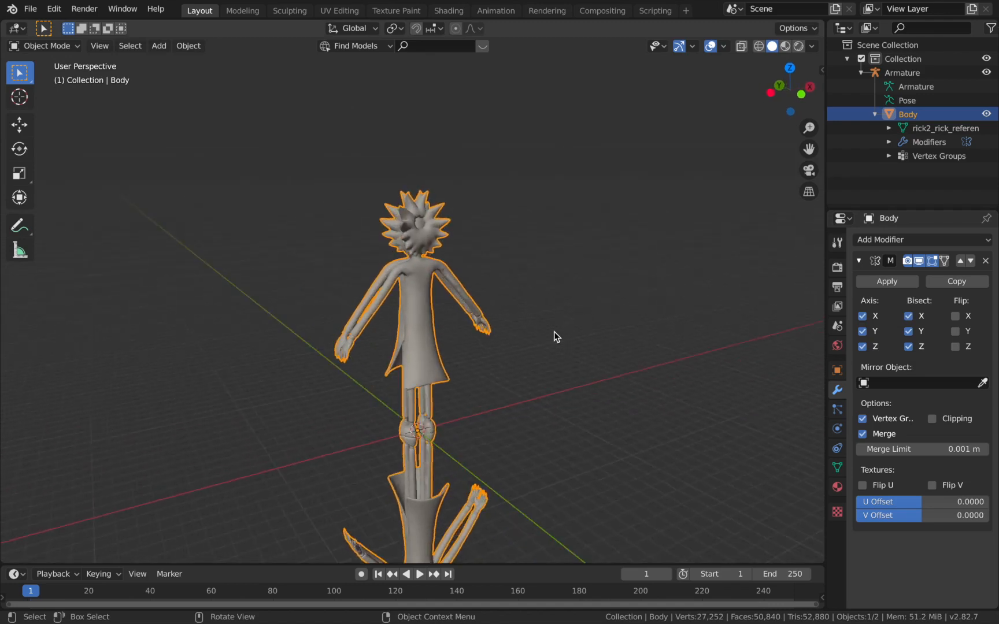
Step: Enable Flip on X, Y and Z so the mirrored copy is inverted
left_click(955, 316)
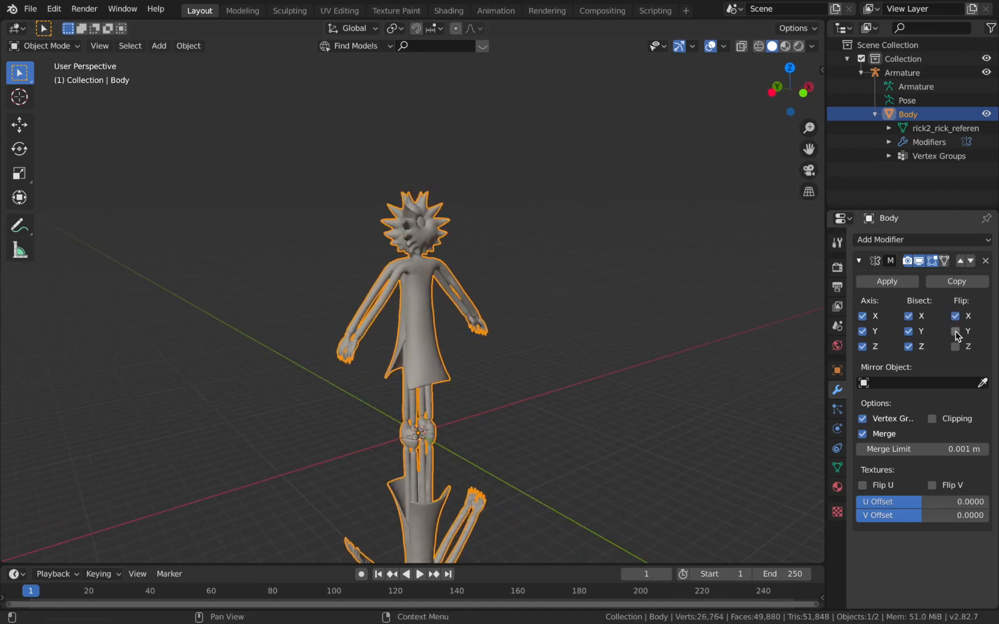
left_click(955, 347)
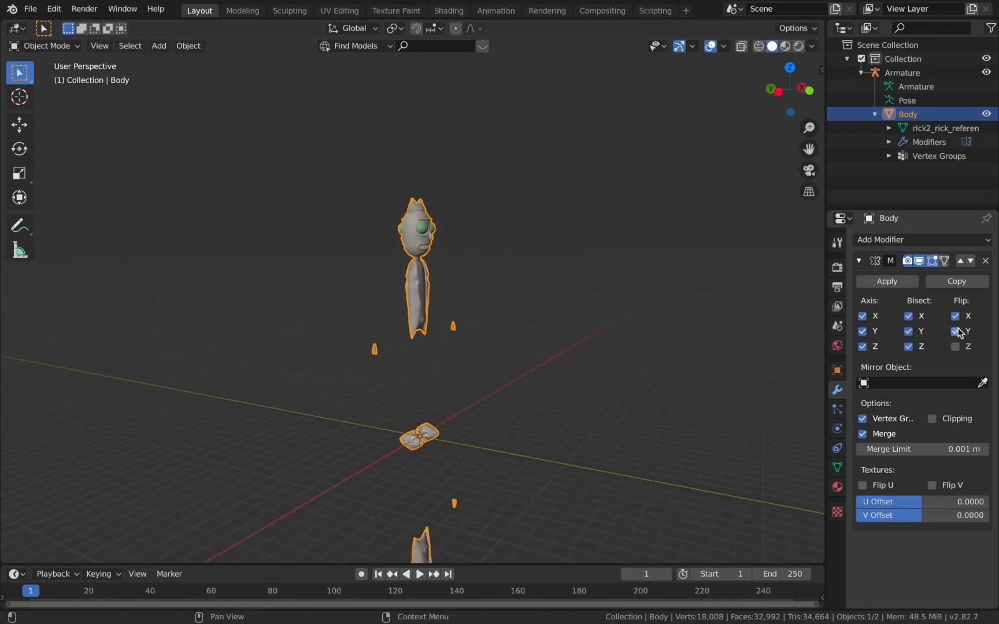
left_click(955, 332)
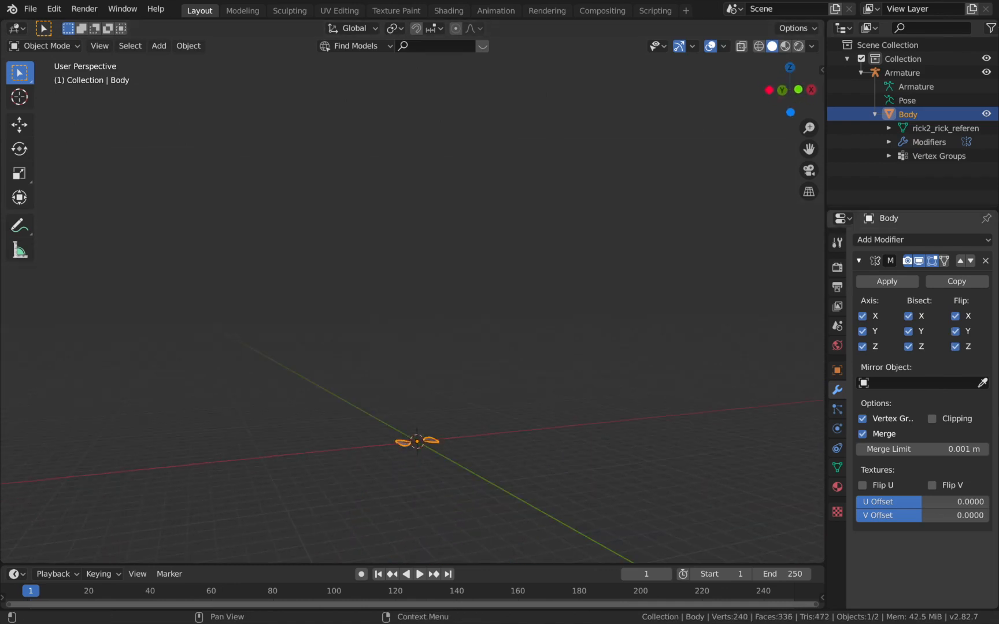
mouse_move(870, 409)
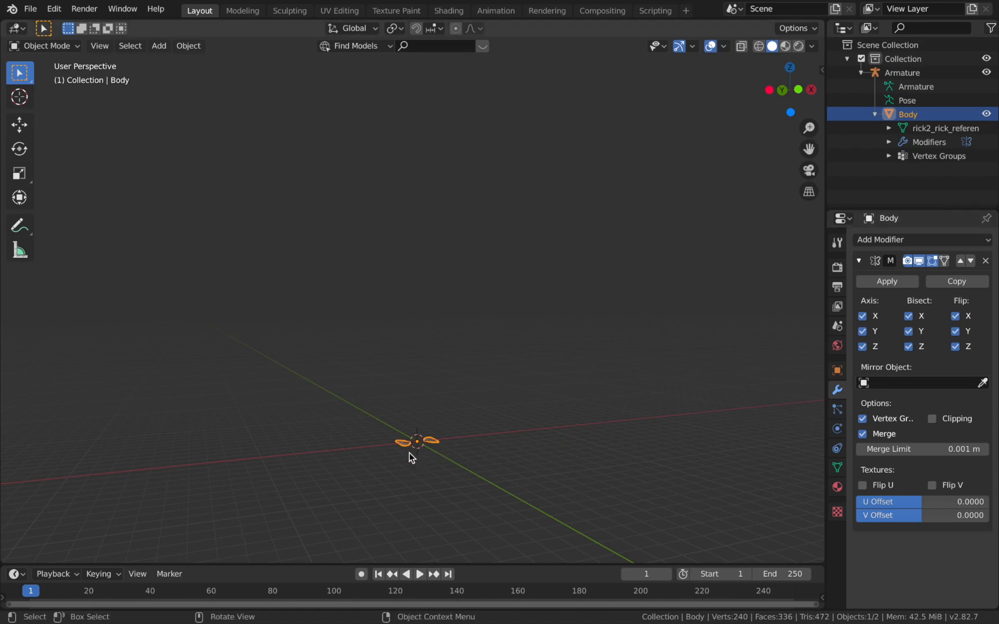
mouse_move(523, 419)
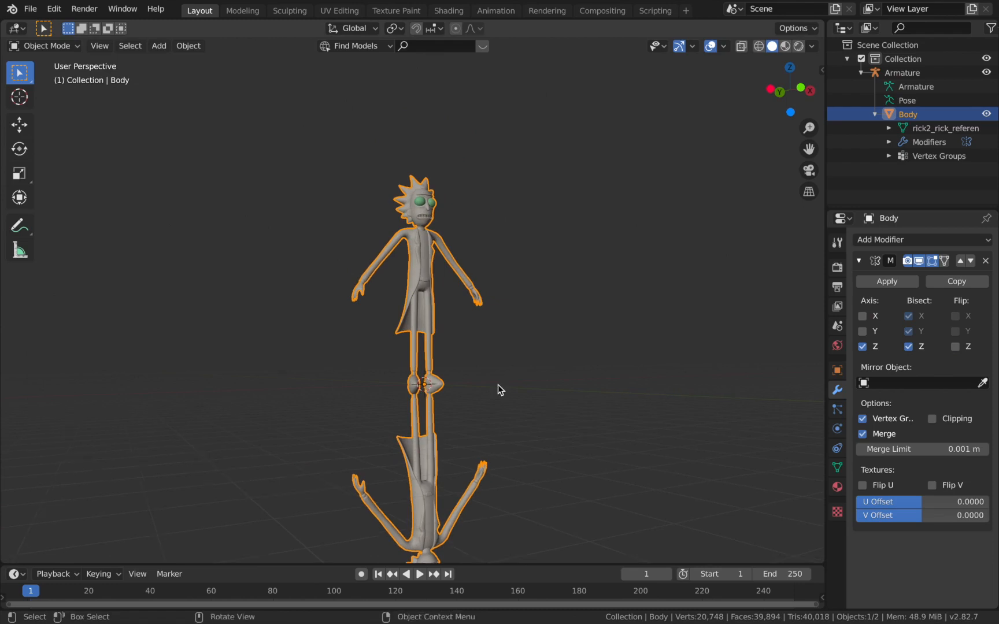
mouse_move(210, 52)
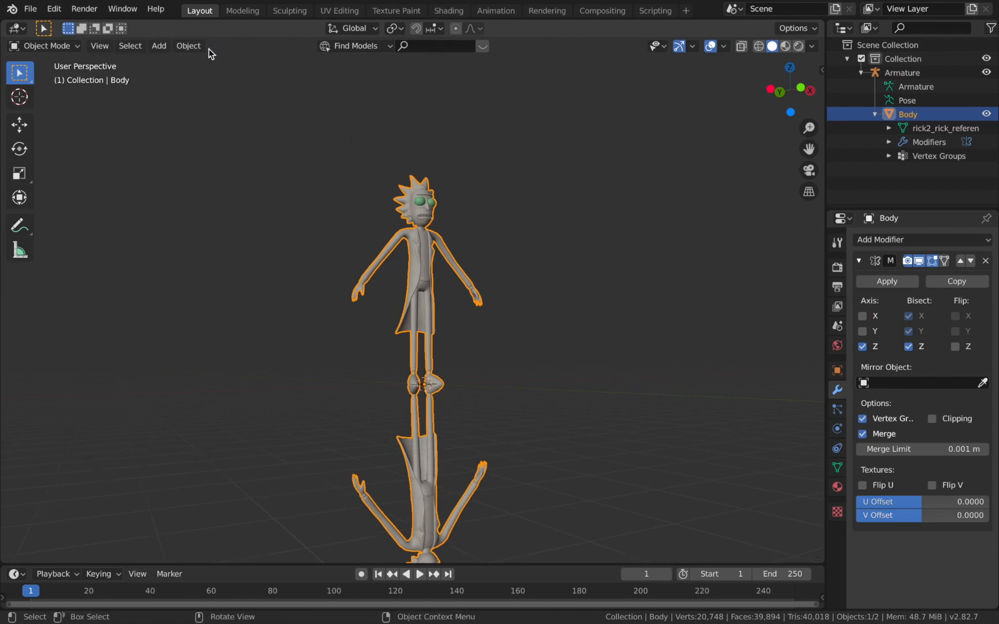
Step: Set the body's origin to its geometry centre via Object > Set Origin > Origin to Geometry
left_click(189, 45)
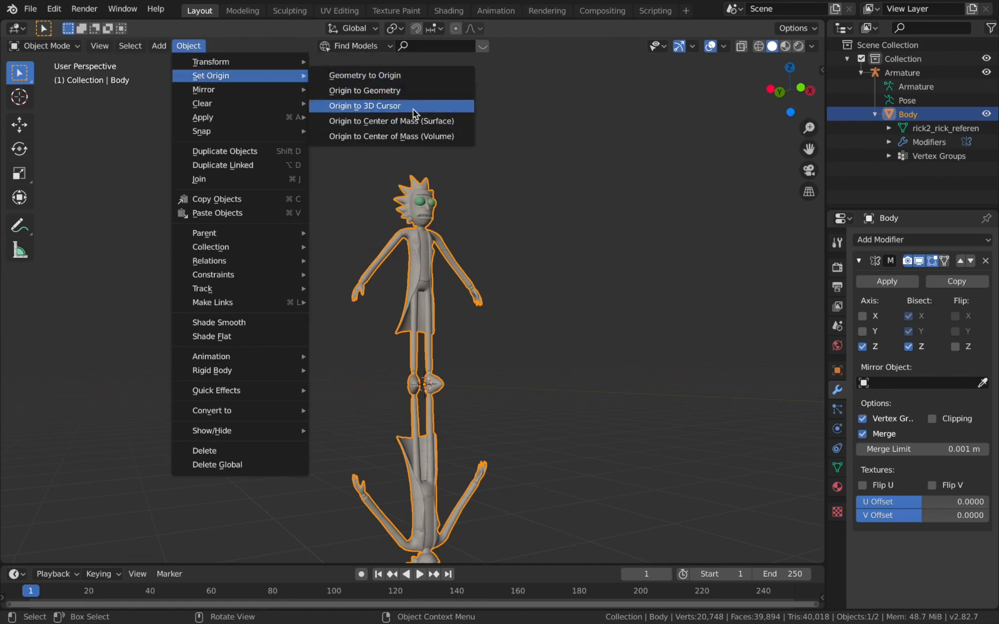
mouse_move(365, 90)
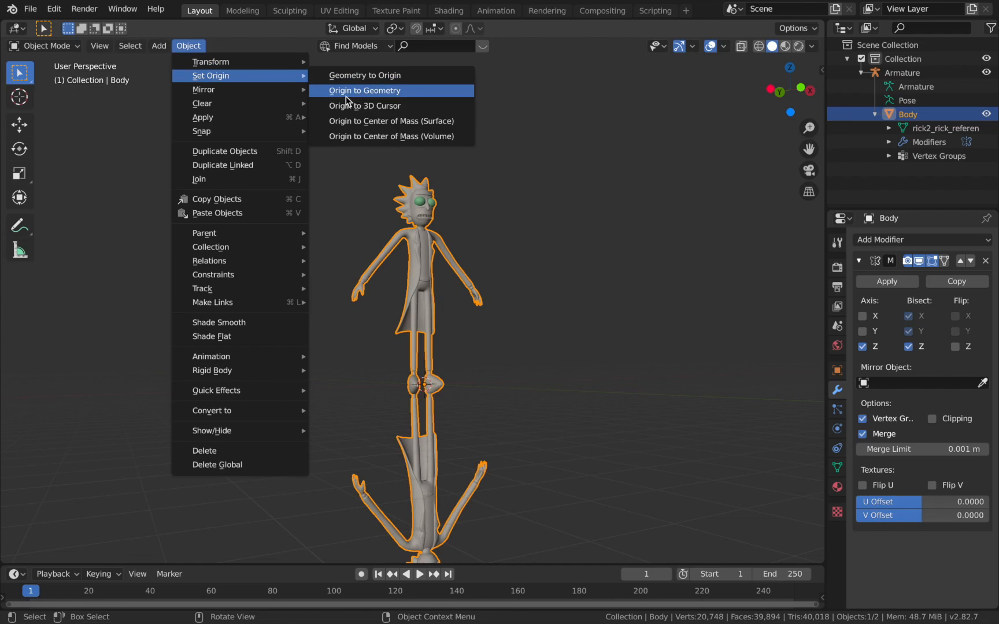
mouse_move(364, 91)
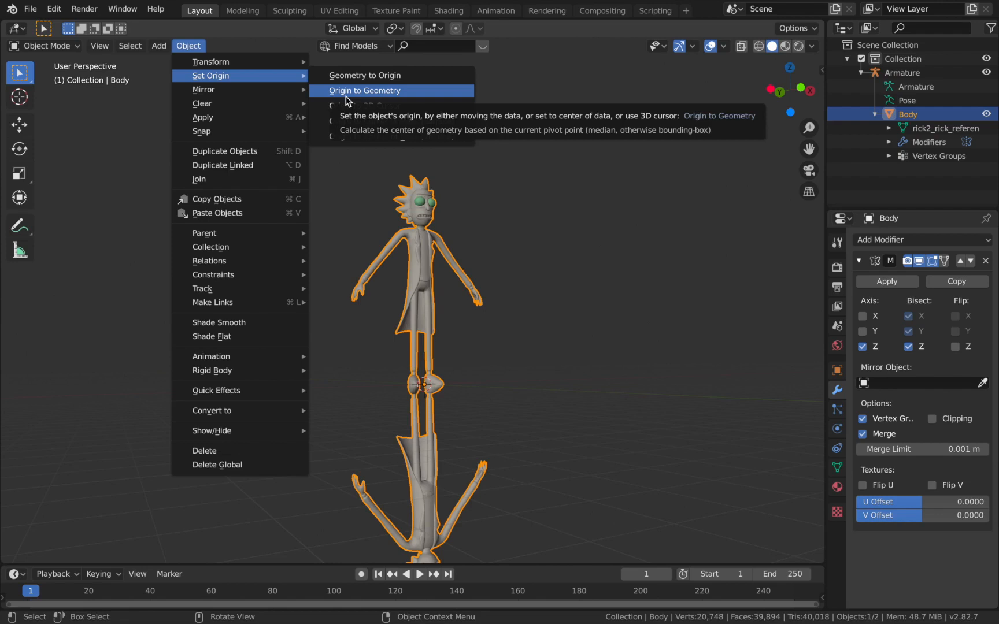
left_click(365, 90)
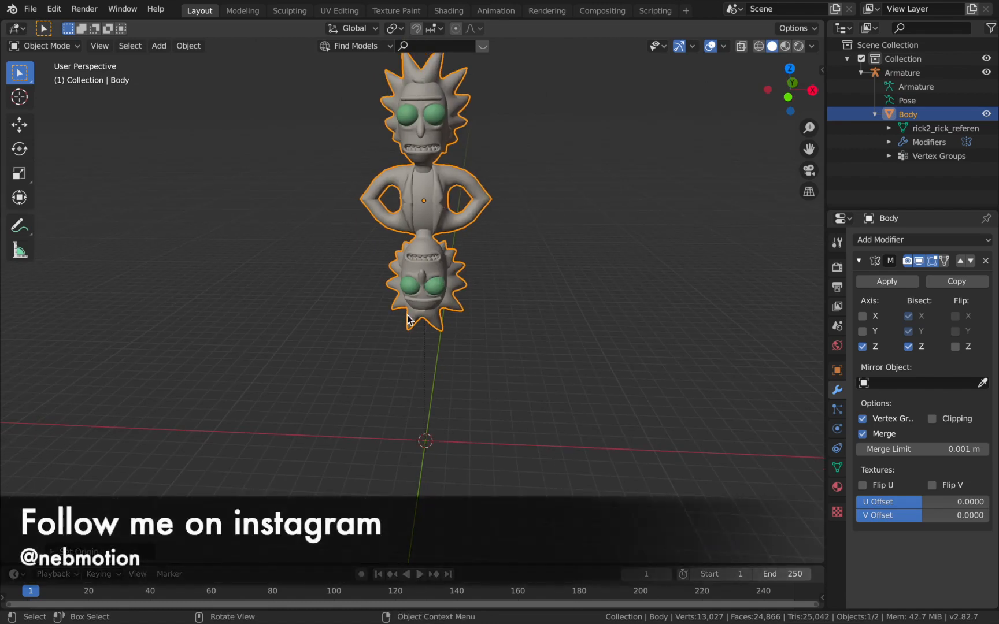
Step: Mirror the body along X only, test toggling X while grabbing eye vertices, and return to Object Mode
left_click(862, 346)
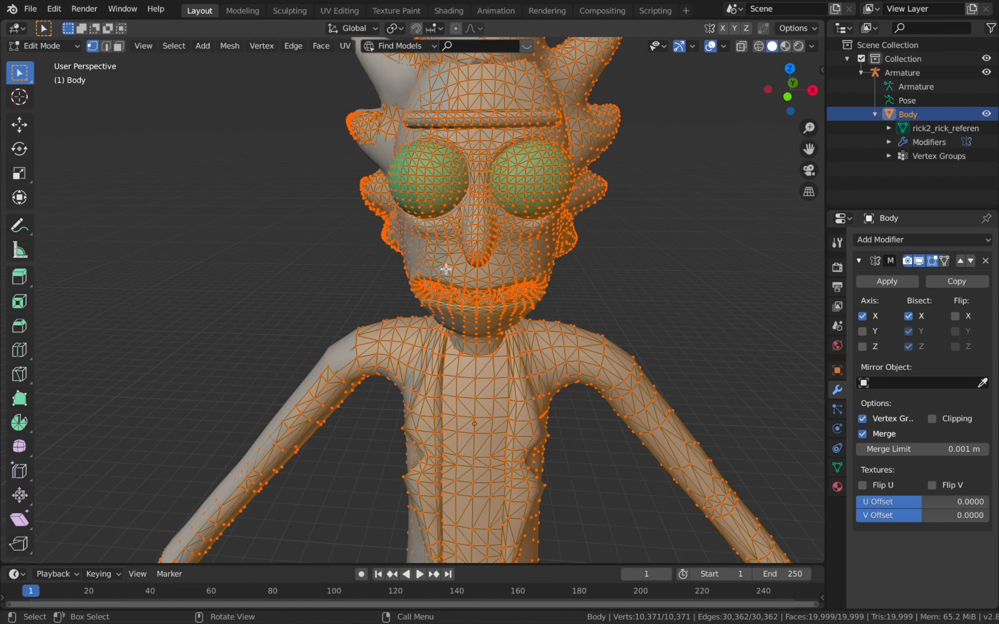
mouse_move(357, 140)
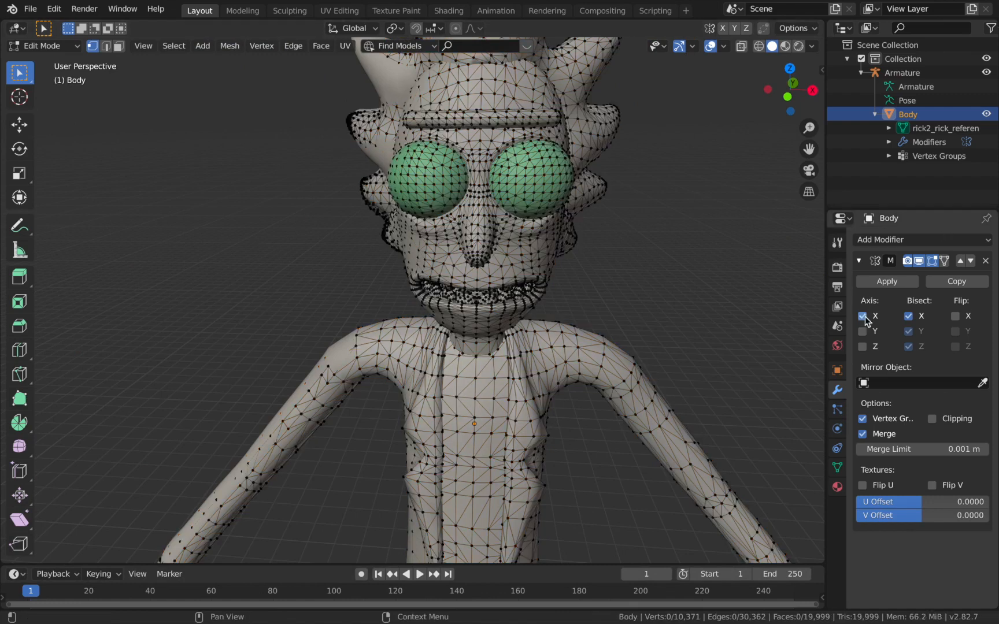
left_click(863, 316)
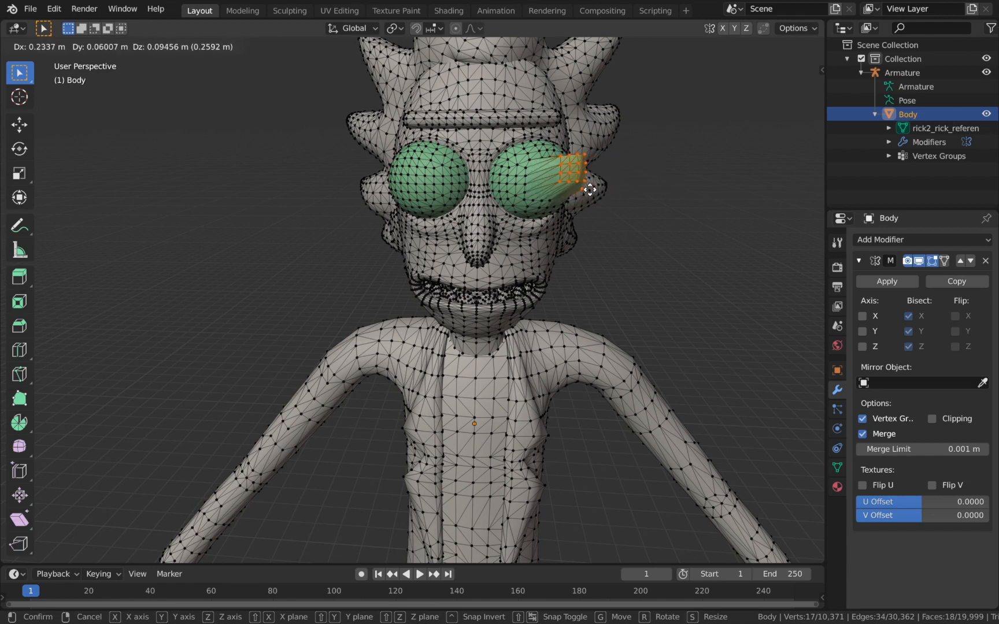
mouse_move(589, 190)
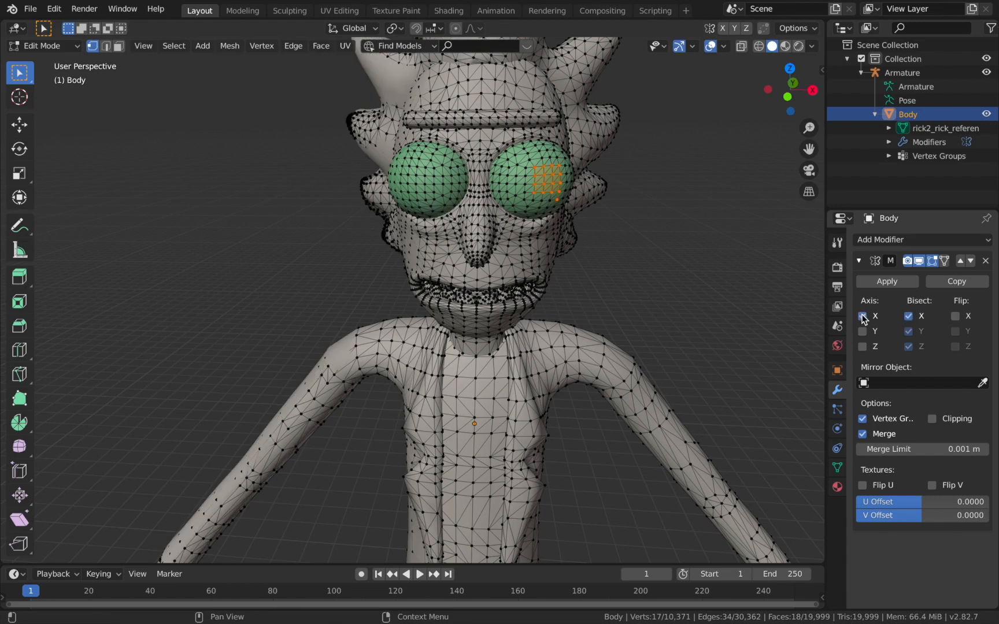
left_click(863, 316)
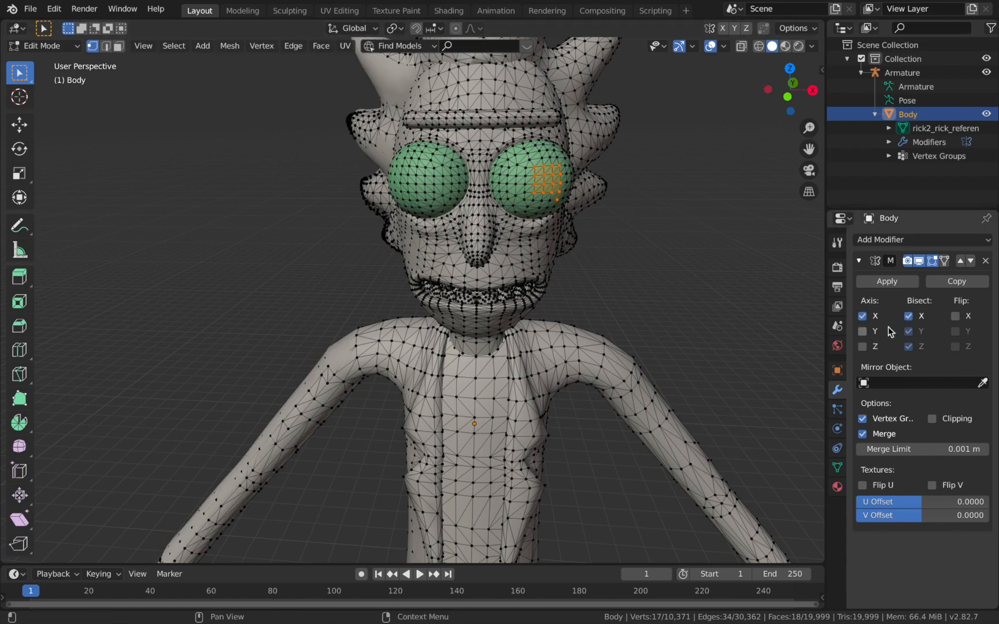
key("g")
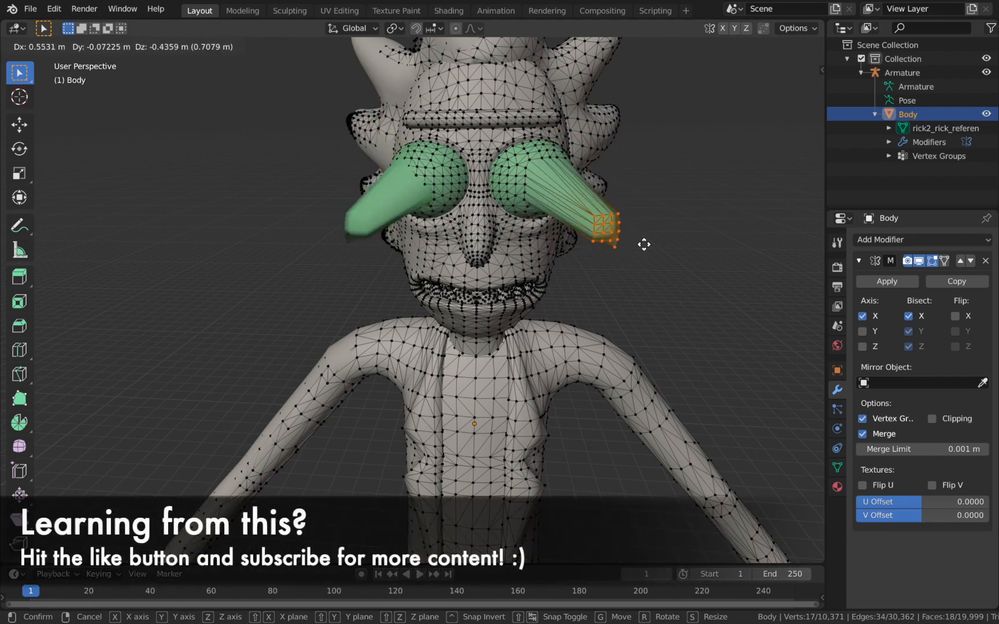
key("Tab")
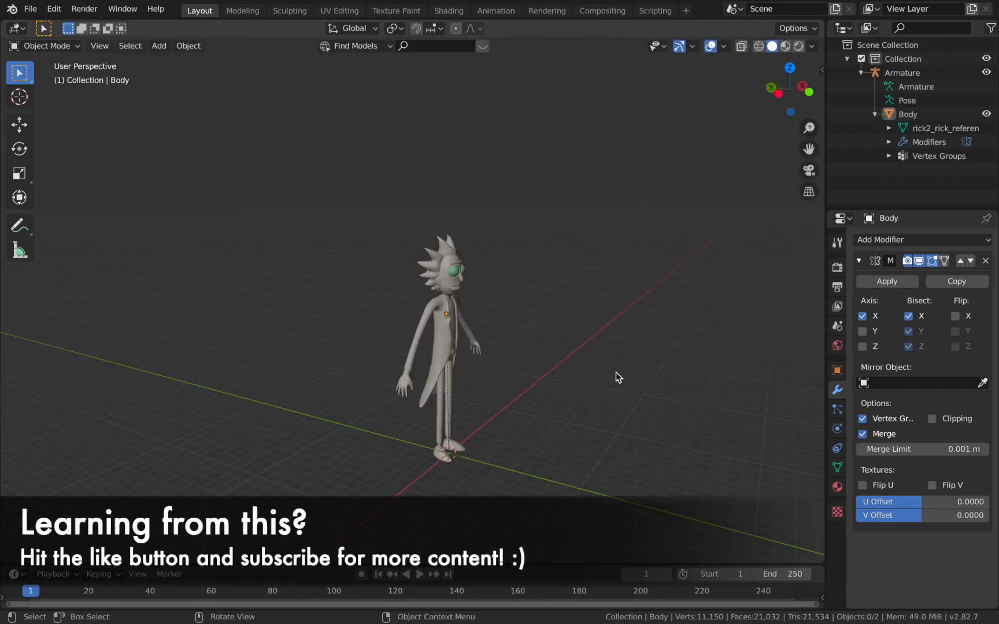
mouse_move(510, 341)
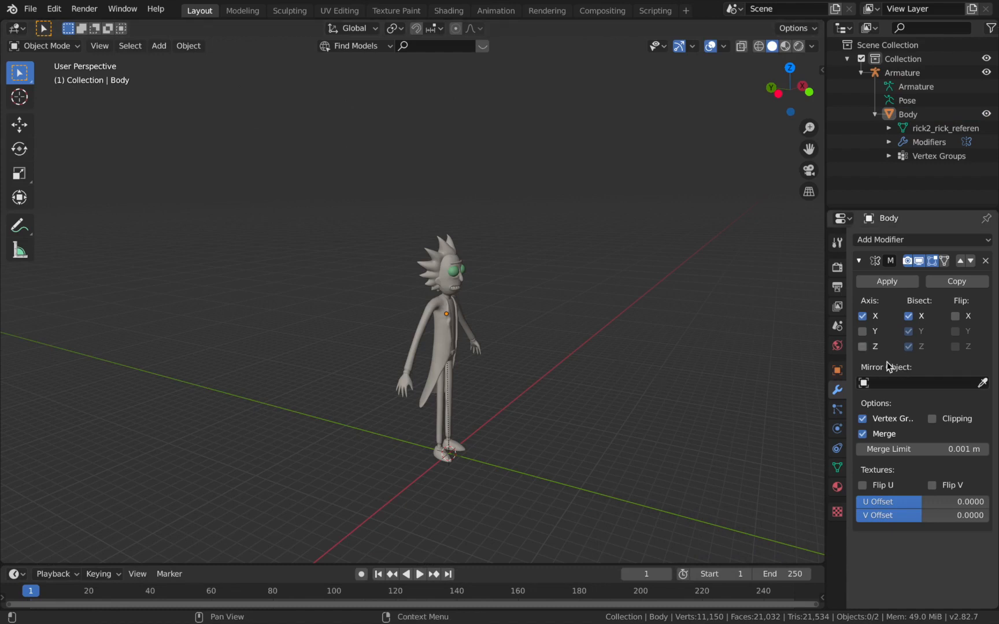
mouse_move(898, 388)
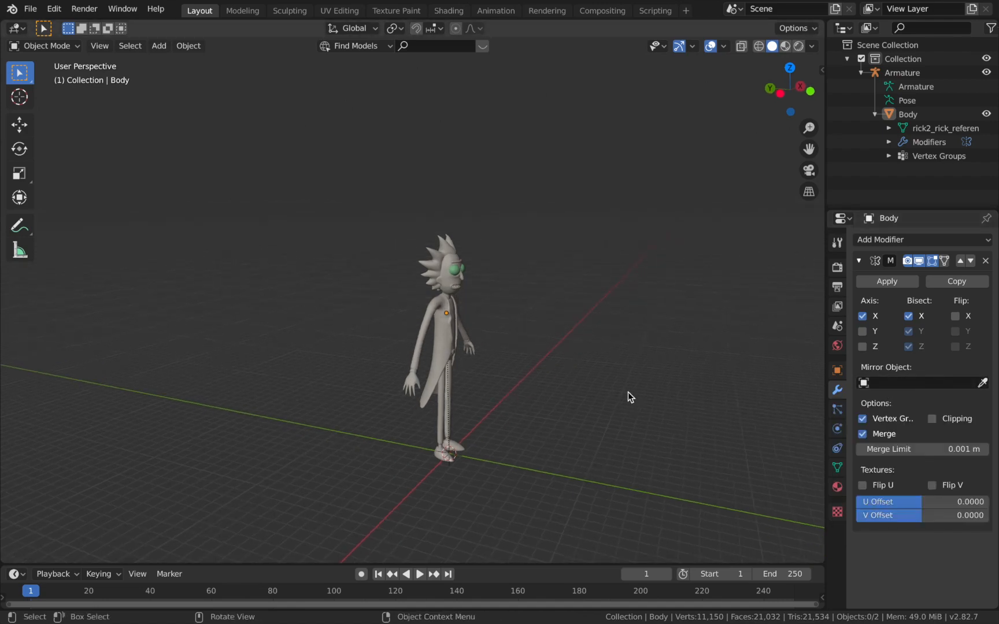
mouse_move(576, 392)
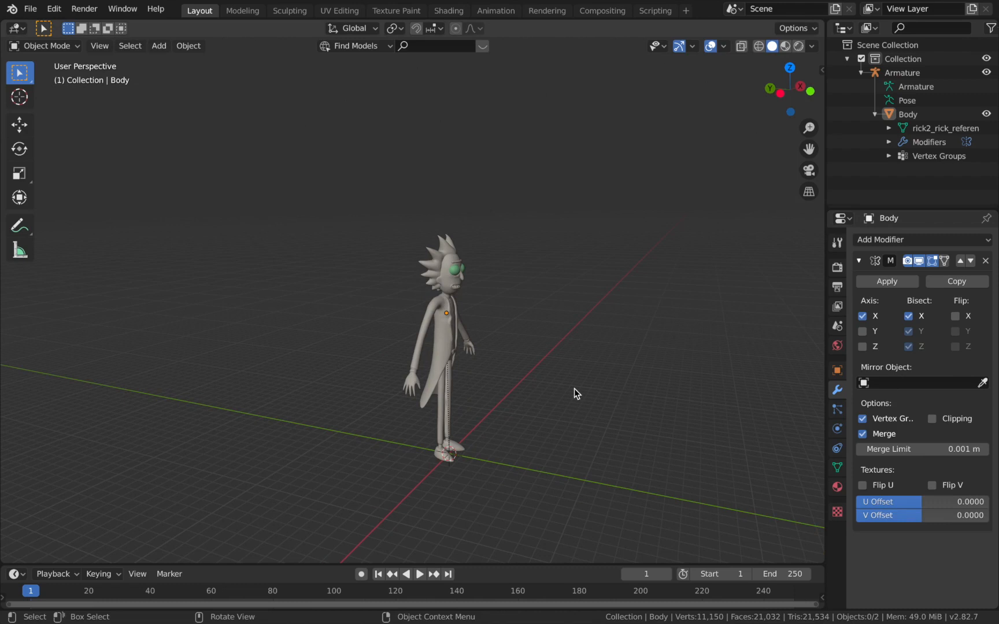
Step: Add a Plain Axes Empty to the scene from the Add menu
left_click(158, 45)
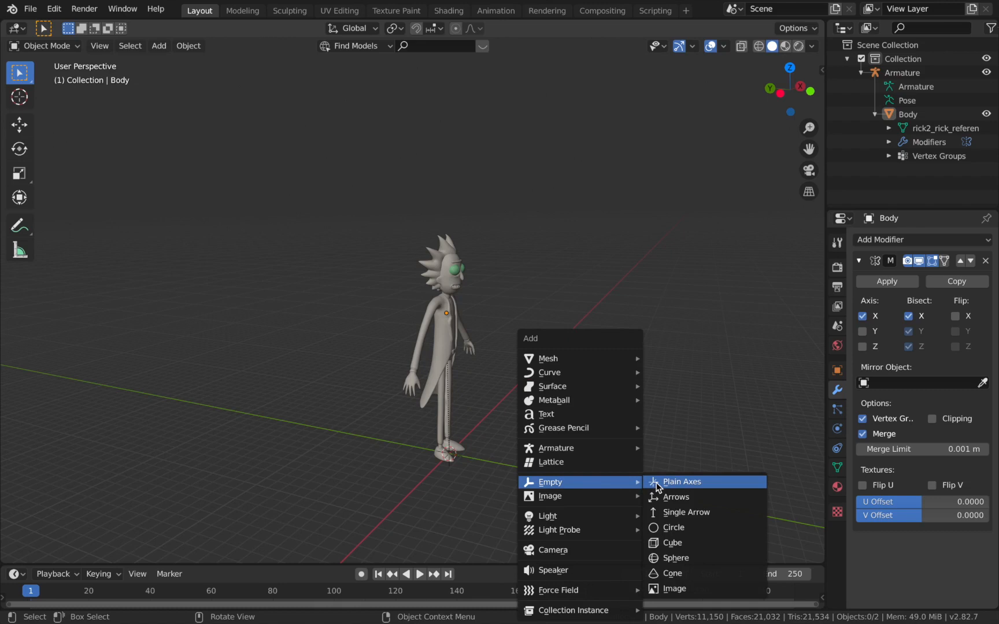
left_click(681, 481)
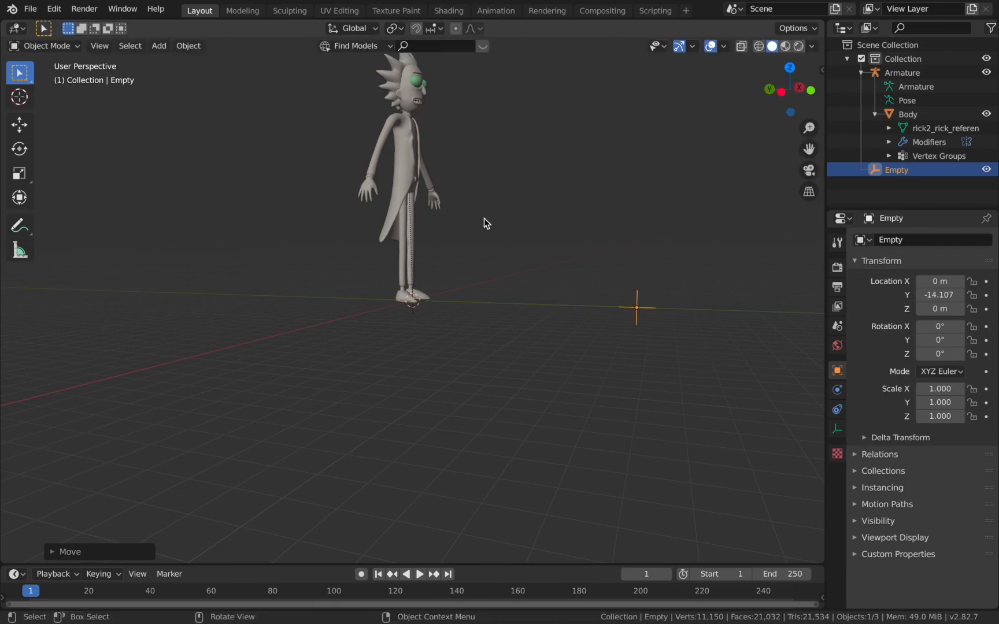
Step: Set the body's Mirror Object to the Empty, mirroring along Y instead of X
left_click(907, 115)
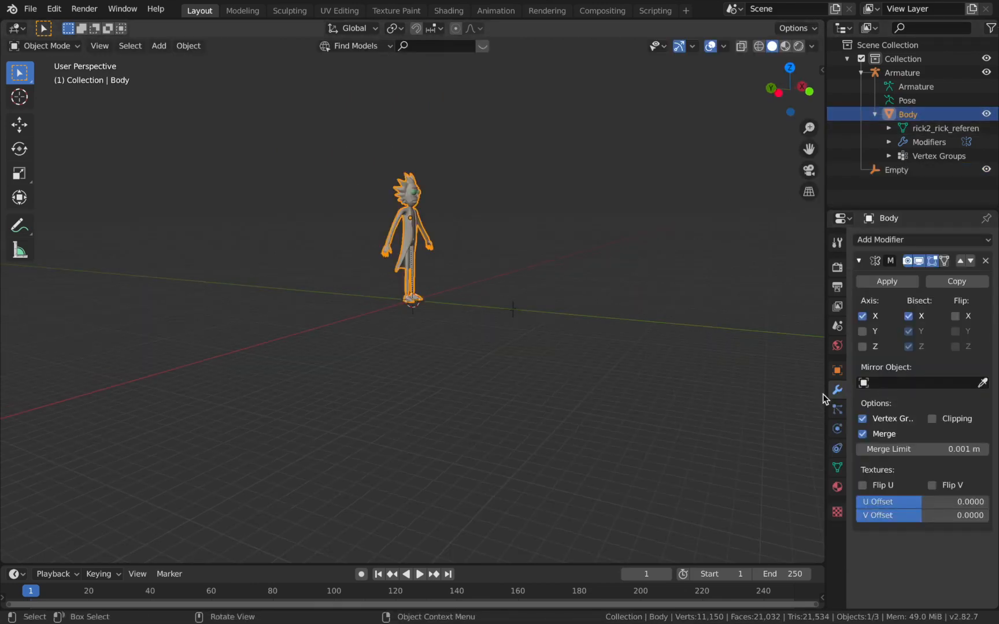
left_click(924, 382)
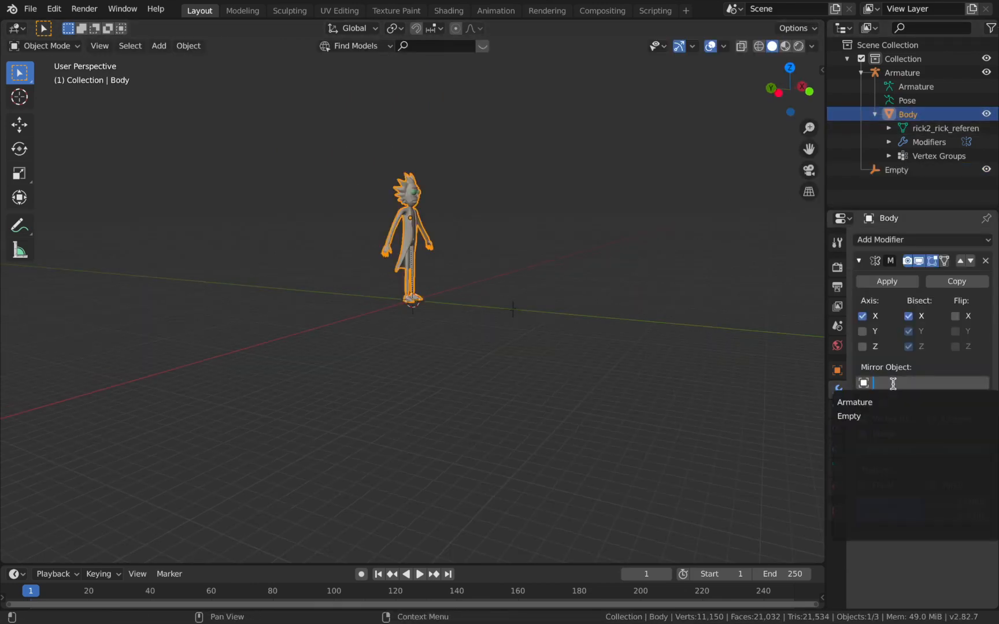
mouse_move(850, 416)
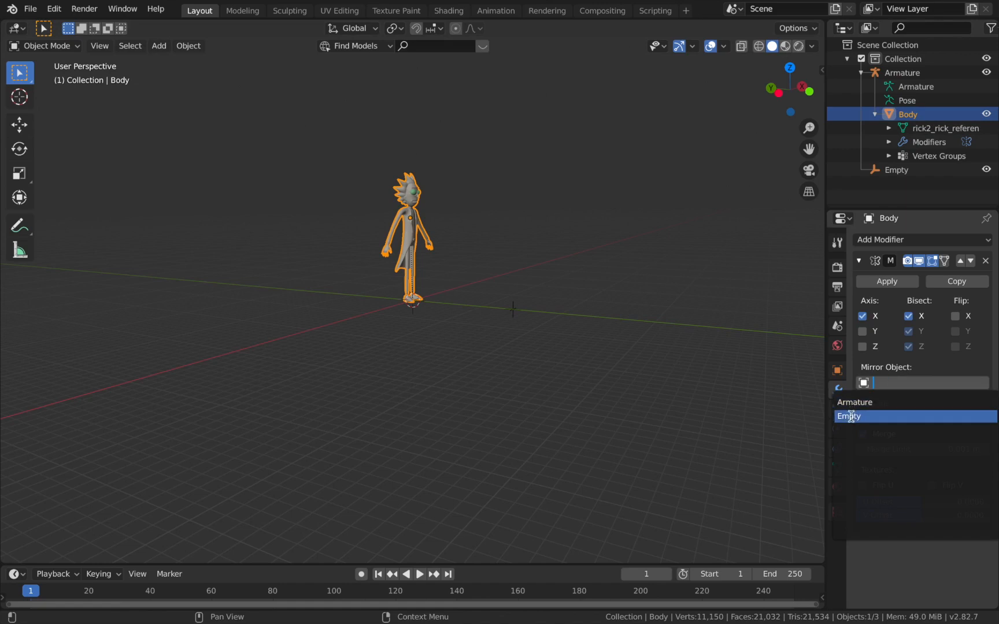
left_click(848, 416)
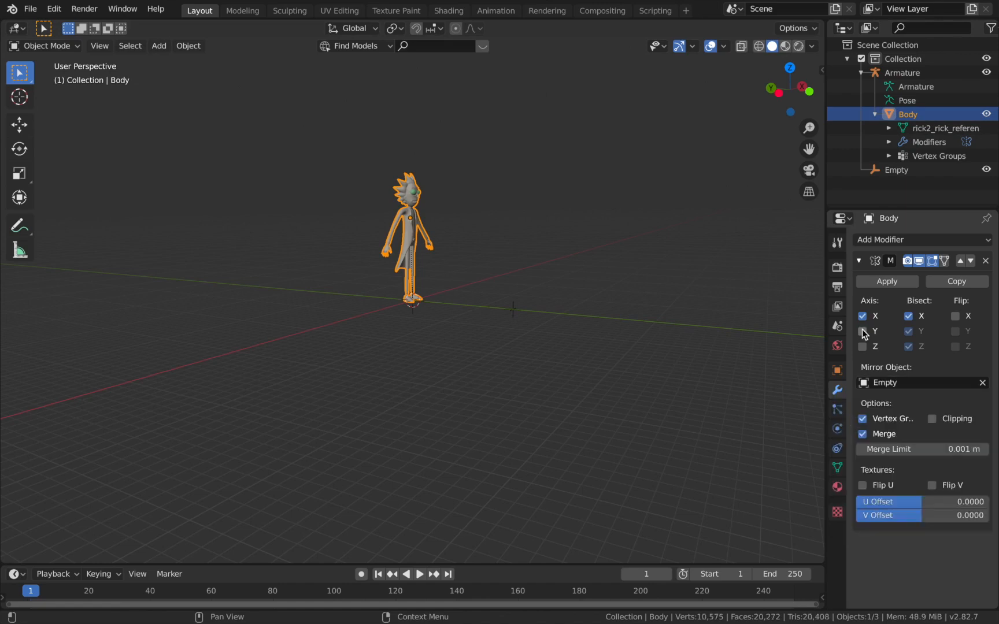
left_click(863, 332)
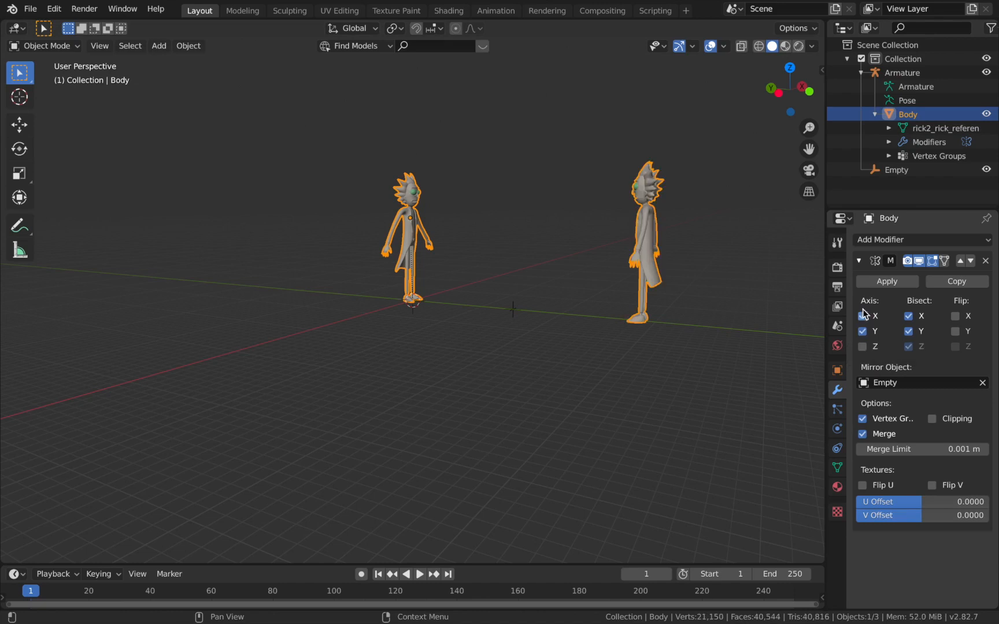
left_click(863, 316)
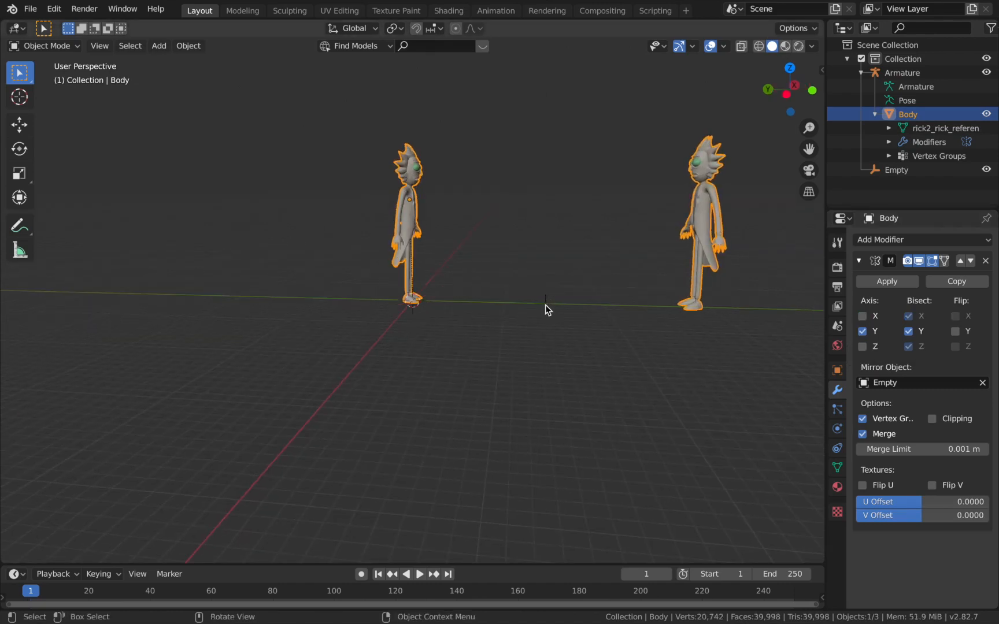
mouse_move(546, 314)
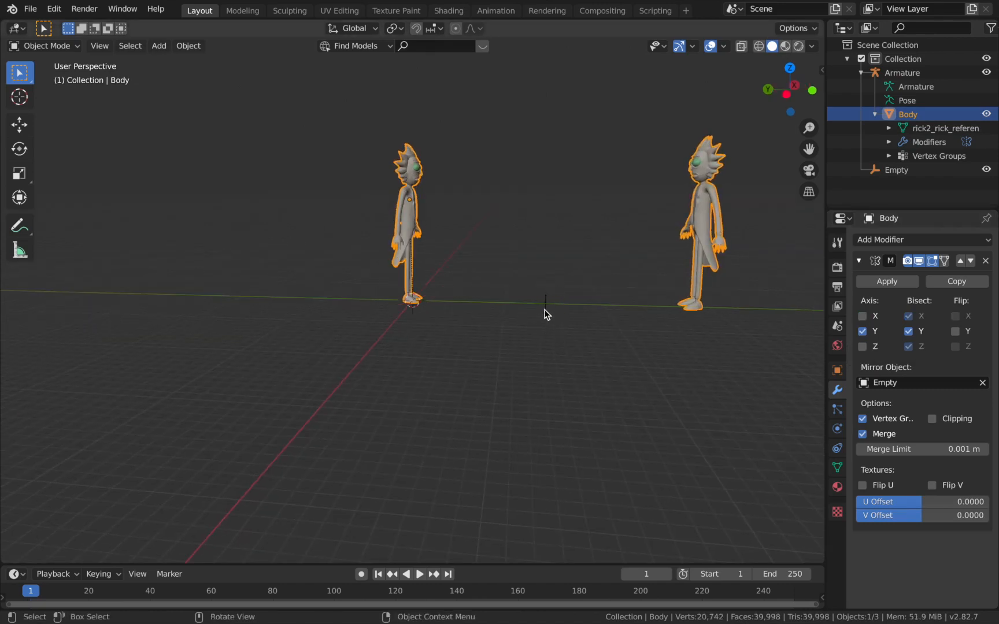